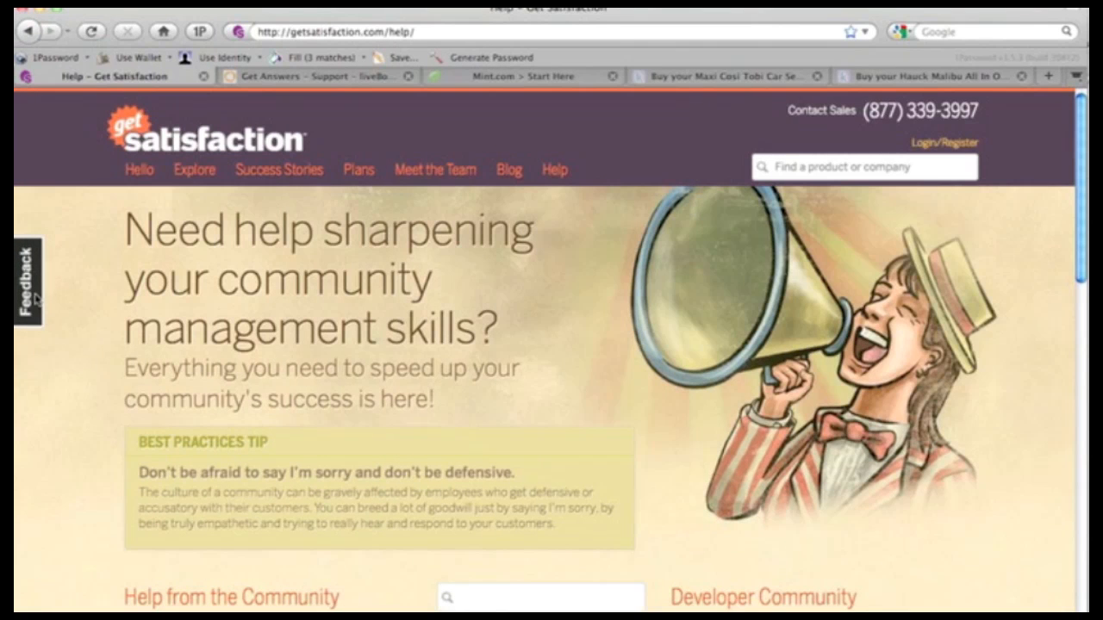
# Open the share-an-idea feedback form from the Feedback tab on the page's left edge
pyautogui.click(25, 275)
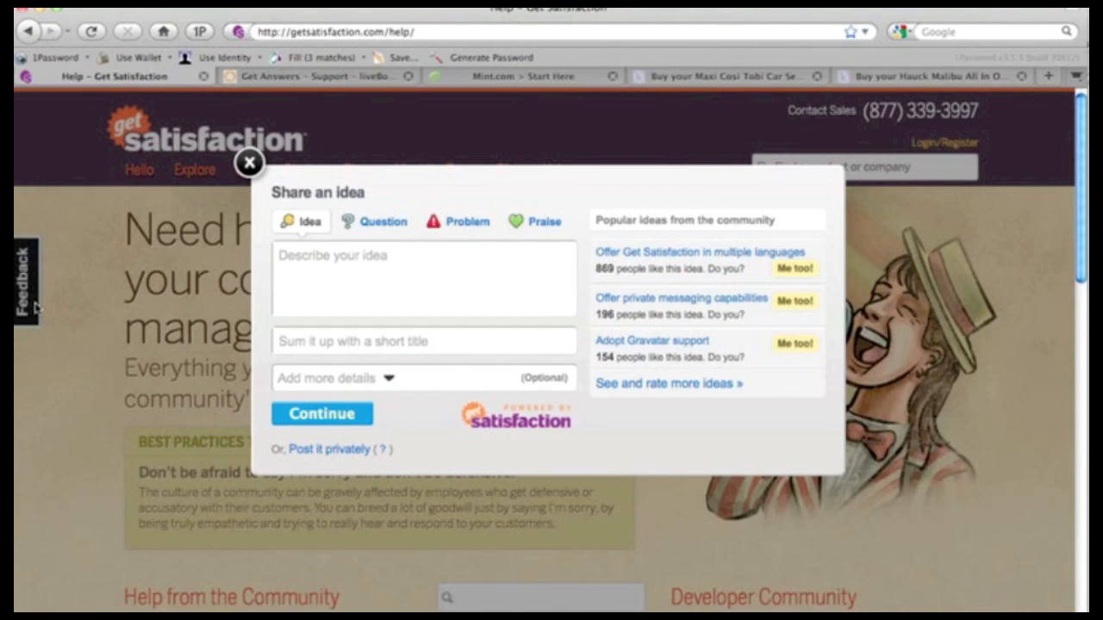
pyautogui.moveTo(213, 154)
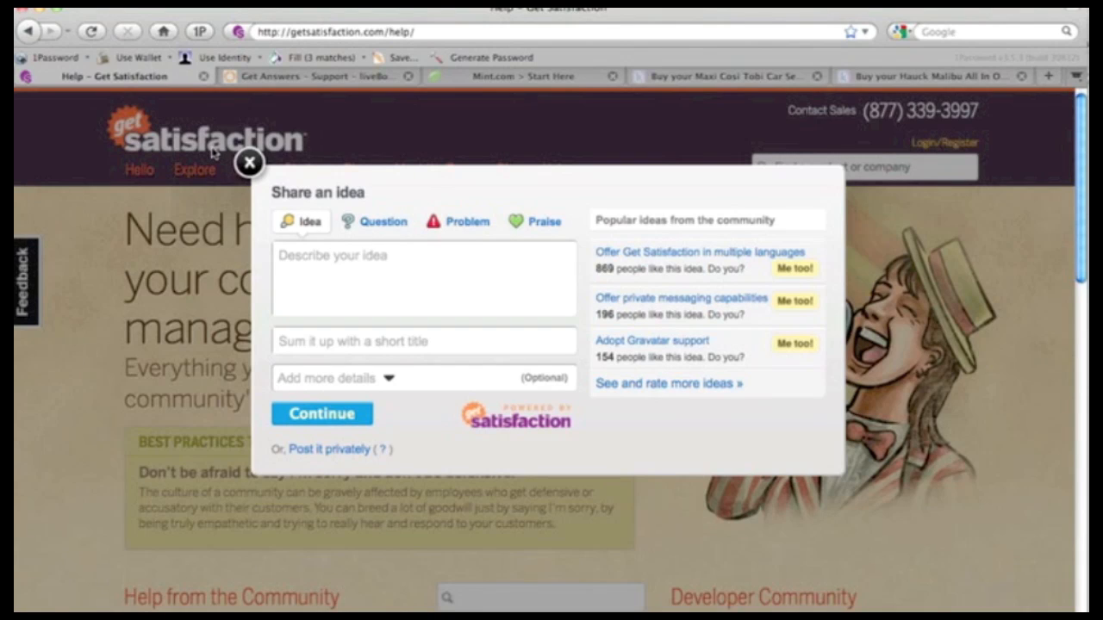
pyautogui.moveTo(595, 371)
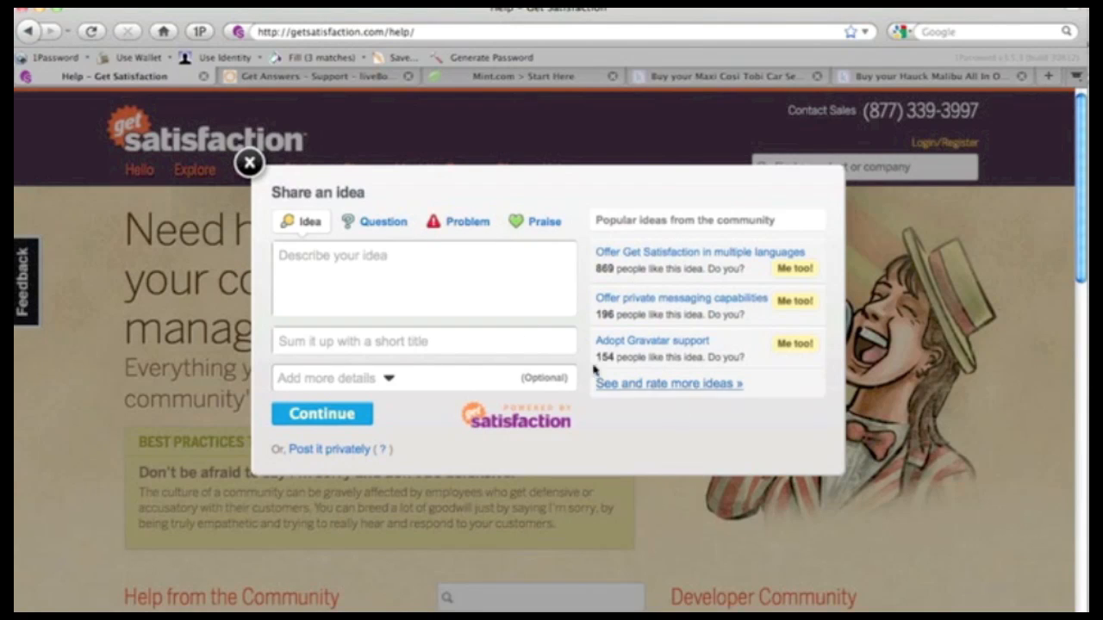
pyautogui.moveTo(827, 469)
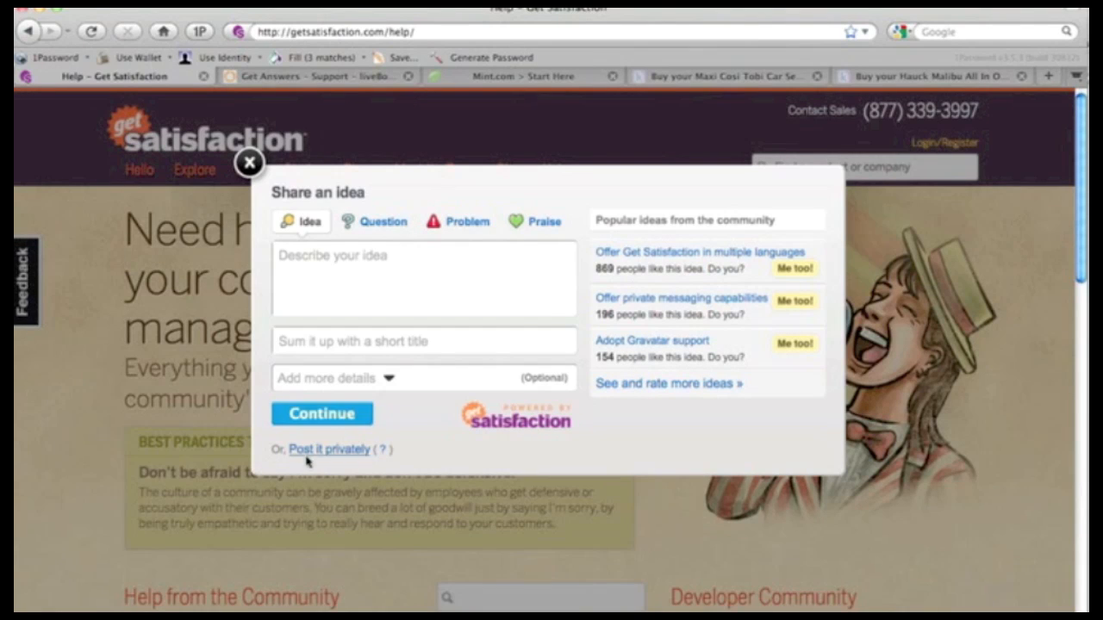
pyautogui.moveTo(817, 469)
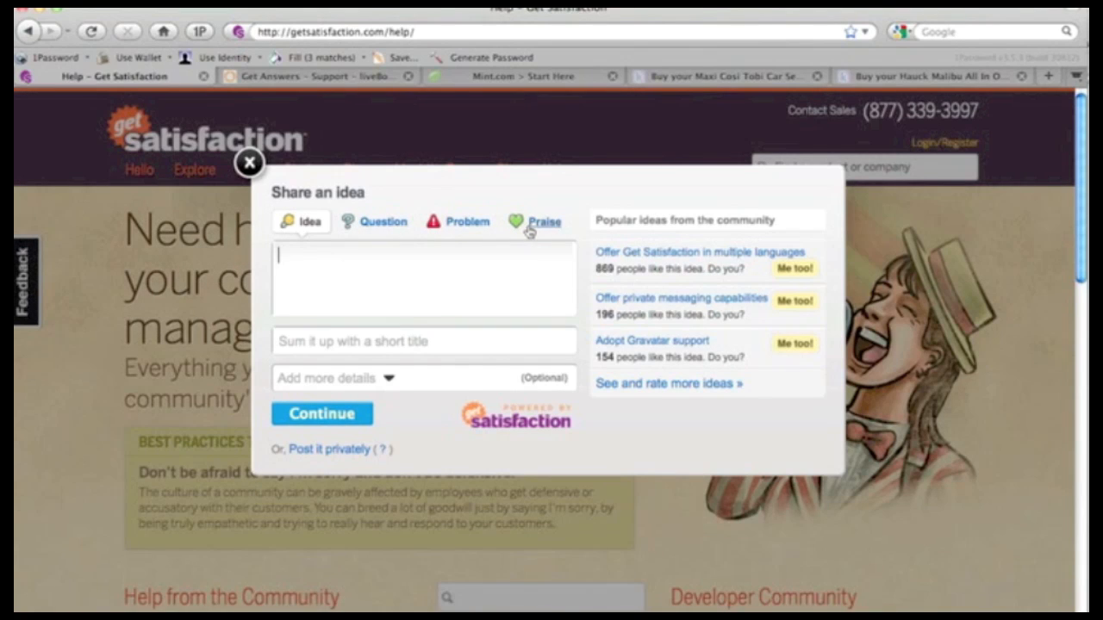
pyautogui.moveTo(836, 238)
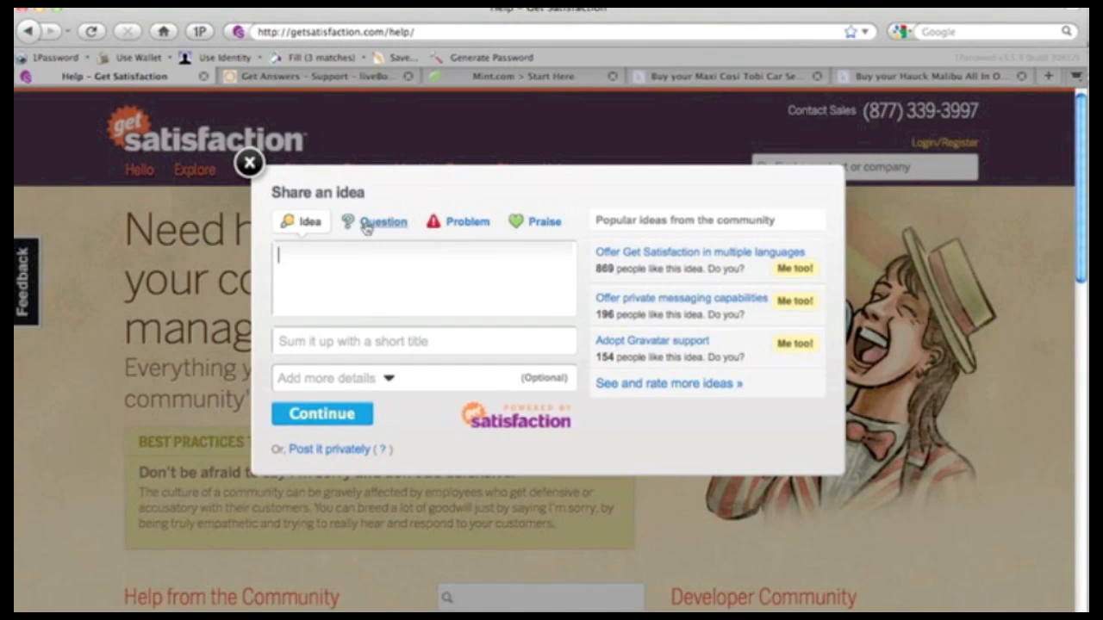
# Switch the feedback form to Ask a question, listing frequent community questions
pyautogui.click(383, 220)
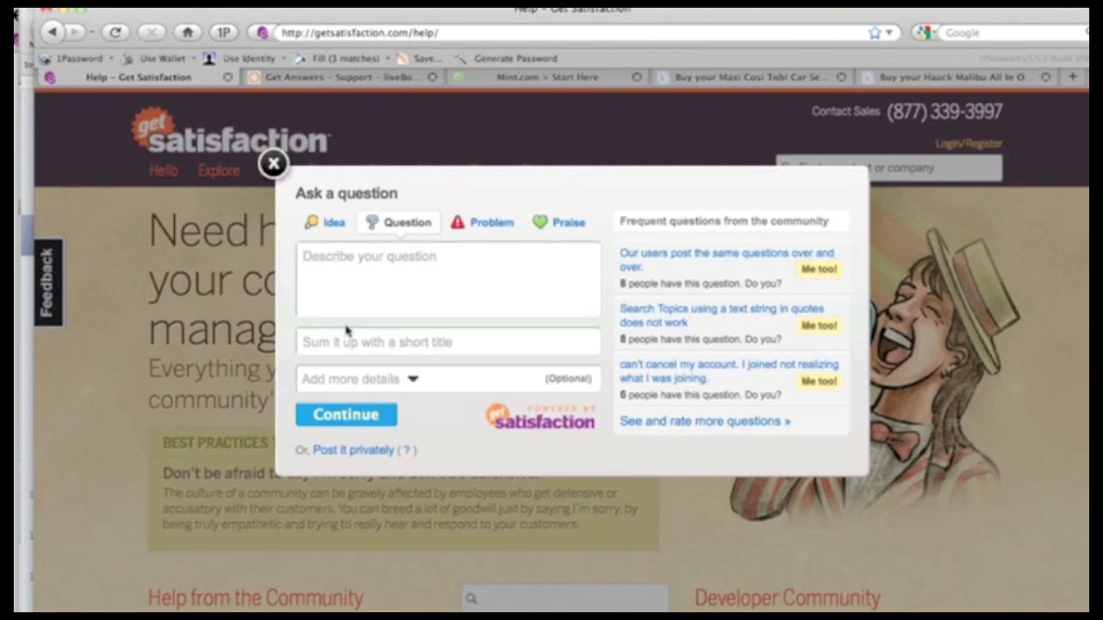
pyautogui.moveTo(269, 183)
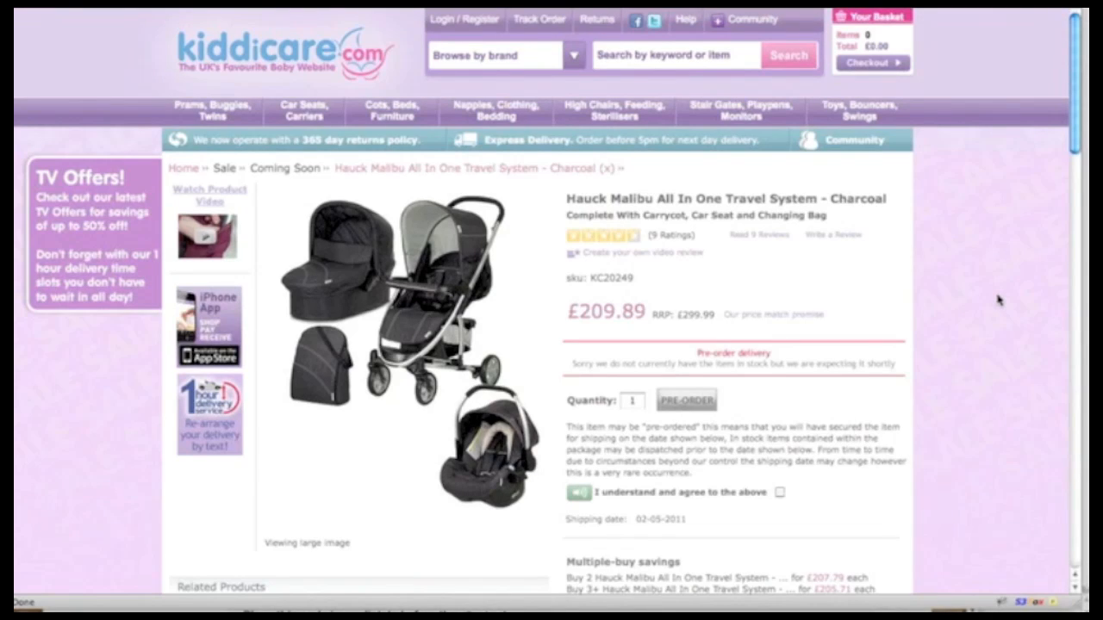
# Reach the Community & FAQs section and follow 'ask the community about this product'
pyautogui.scroll(-3)
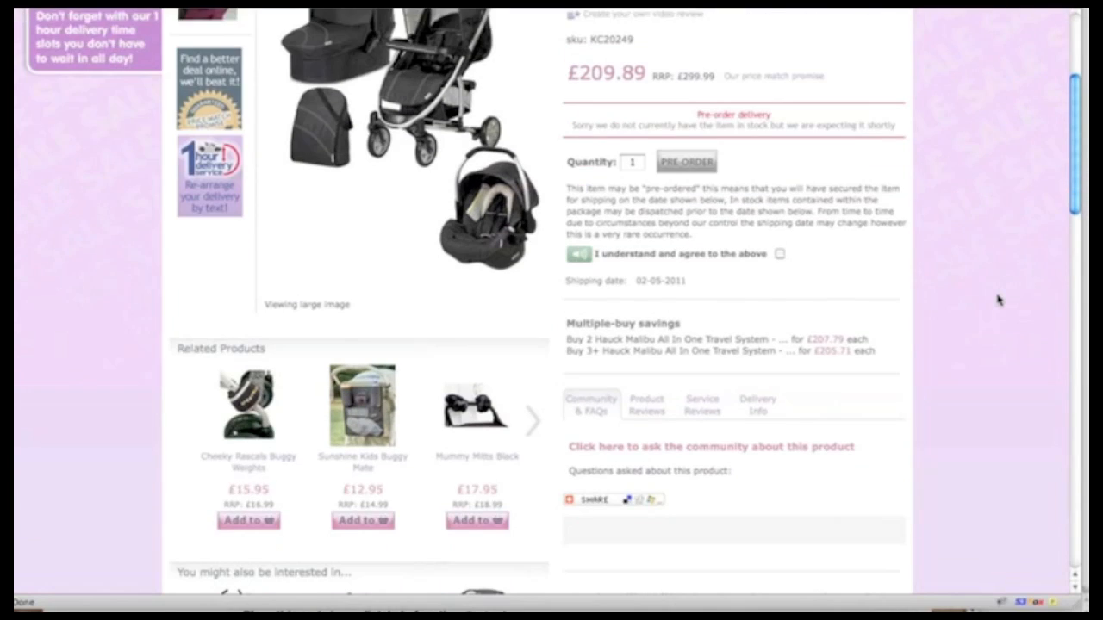
pyautogui.scroll(-3)
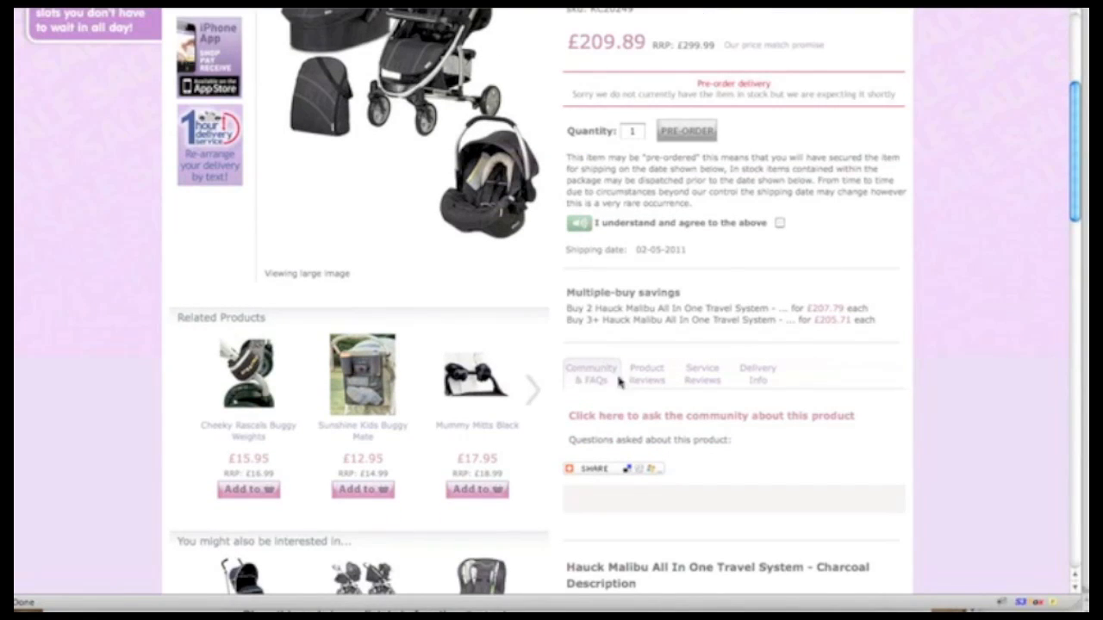
pyautogui.moveTo(817, 411)
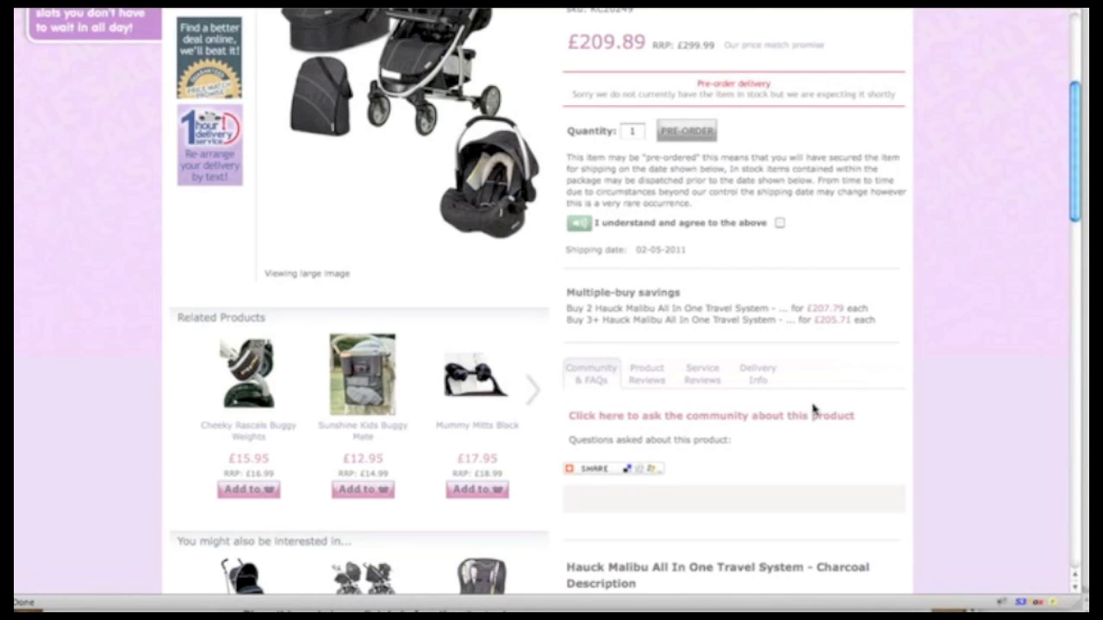
pyautogui.moveTo(637, 420)
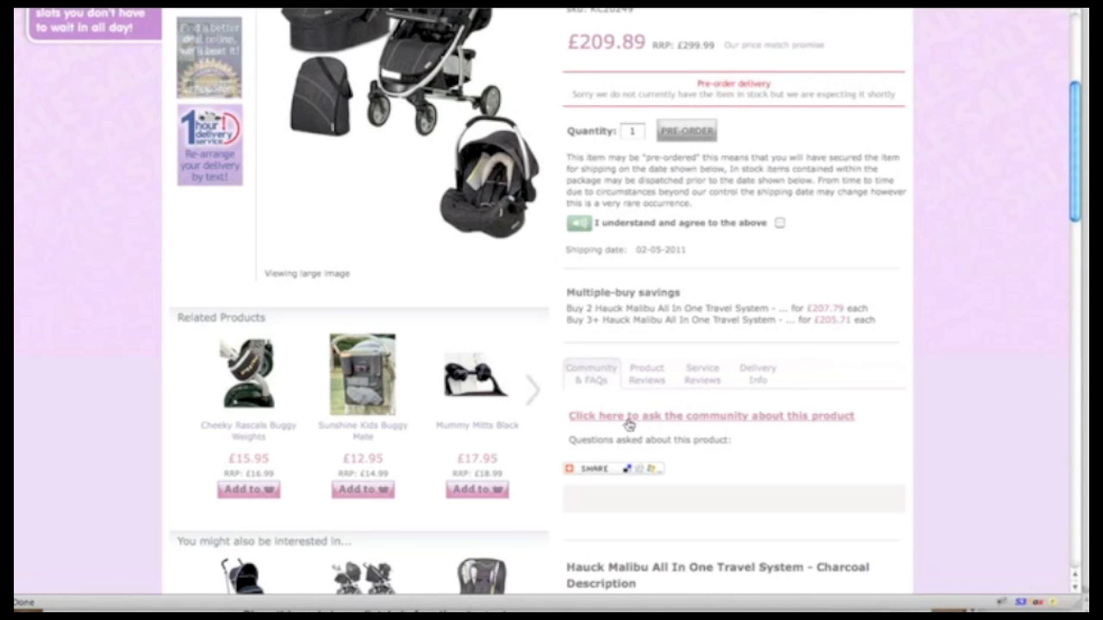
pyautogui.click(710, 415)
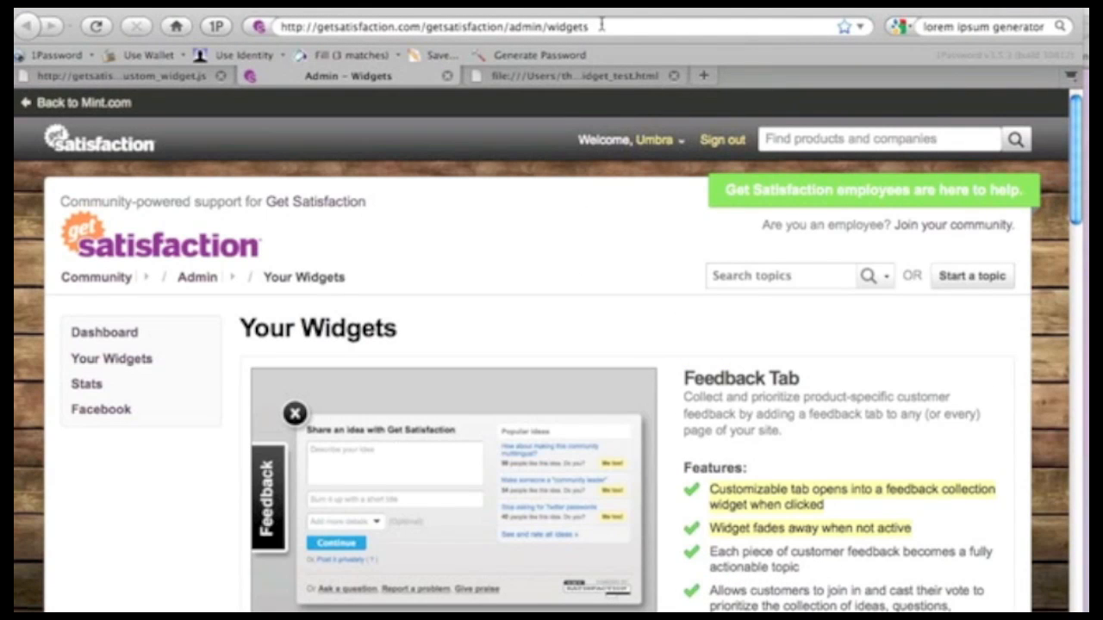
# Reveal the Feedback Tab widget's code and options and select its embed script
pyautogui.click(586, 26)
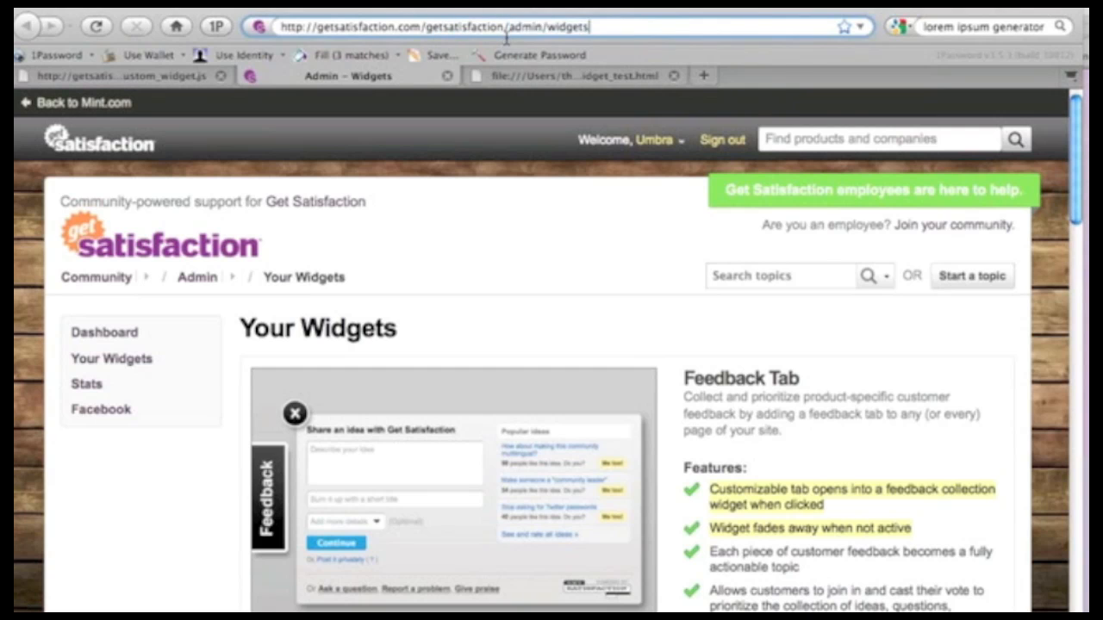
pyautogui.scroll(-3)
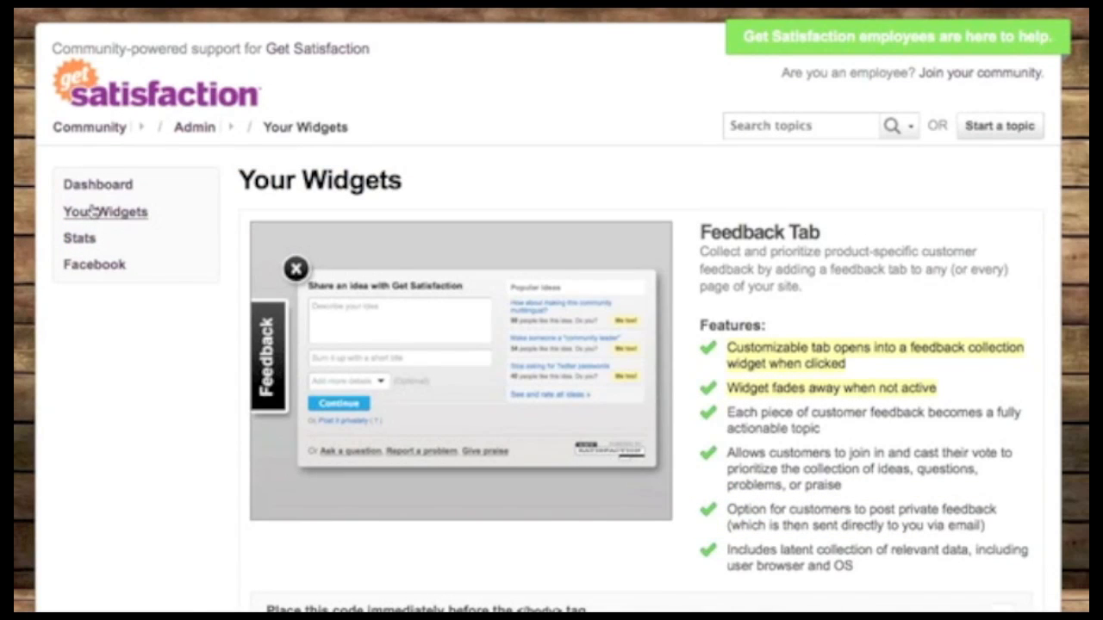
pyautogui.moveTo(989, 221)
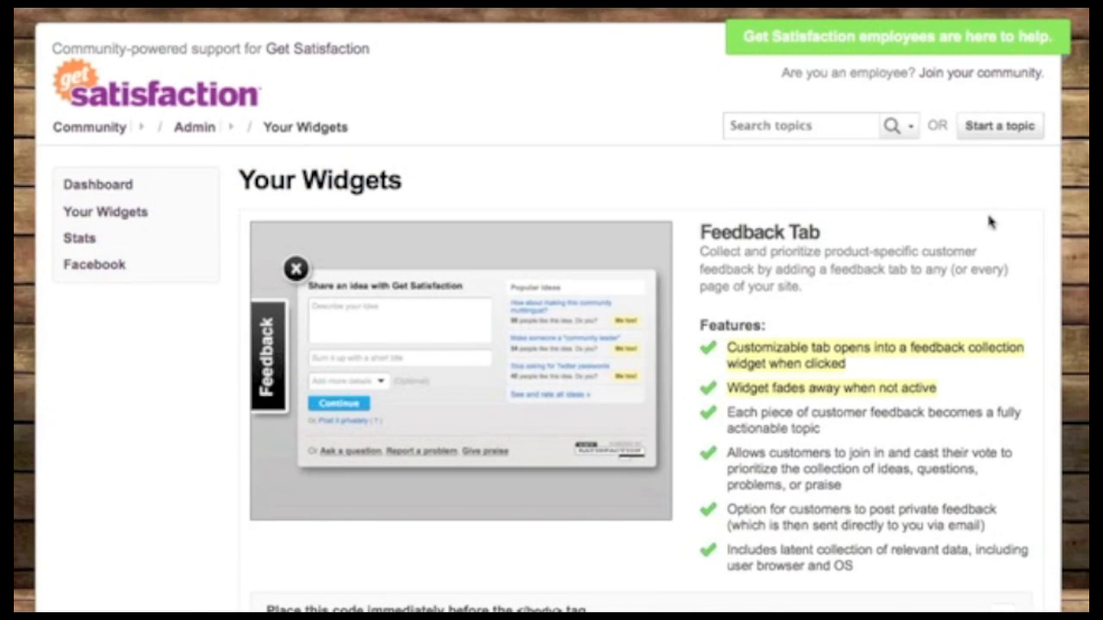
pyautogui.scroll(-3)
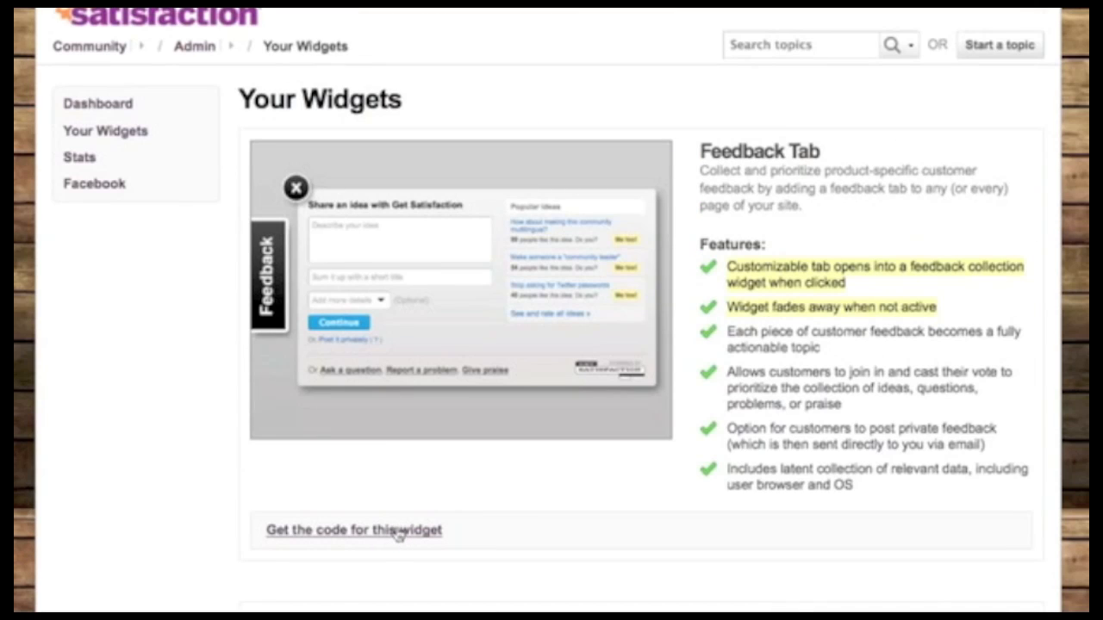
pyautogui.click(353, 530)
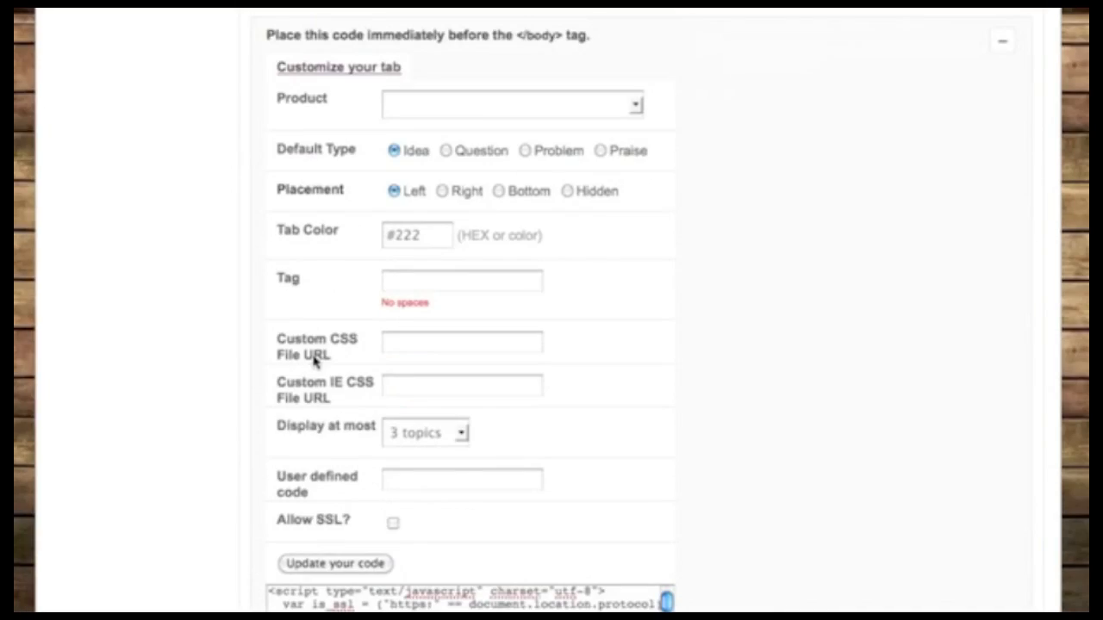
pyautogui.scroll(-3)
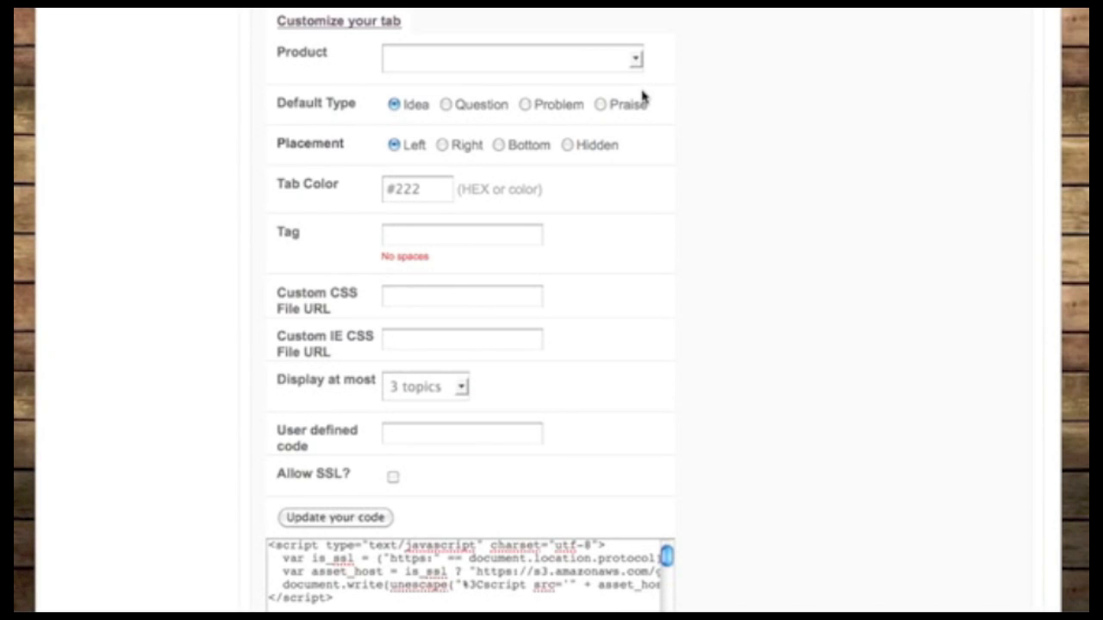
pyautogui.tripleClick(466, 569)
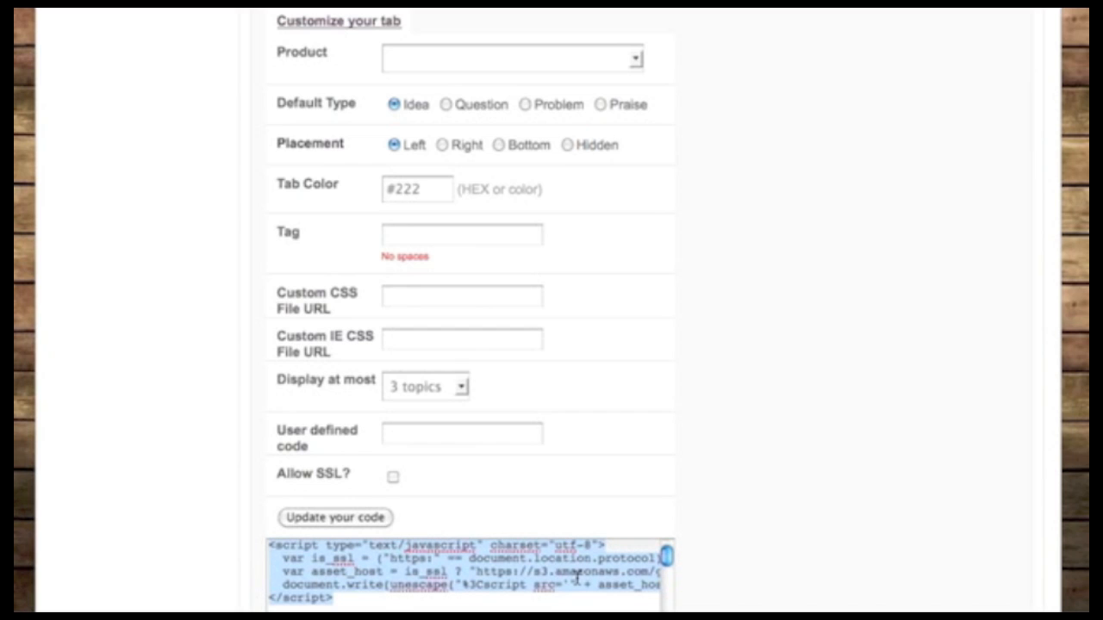
pyautogui.moveTo(755, 403)
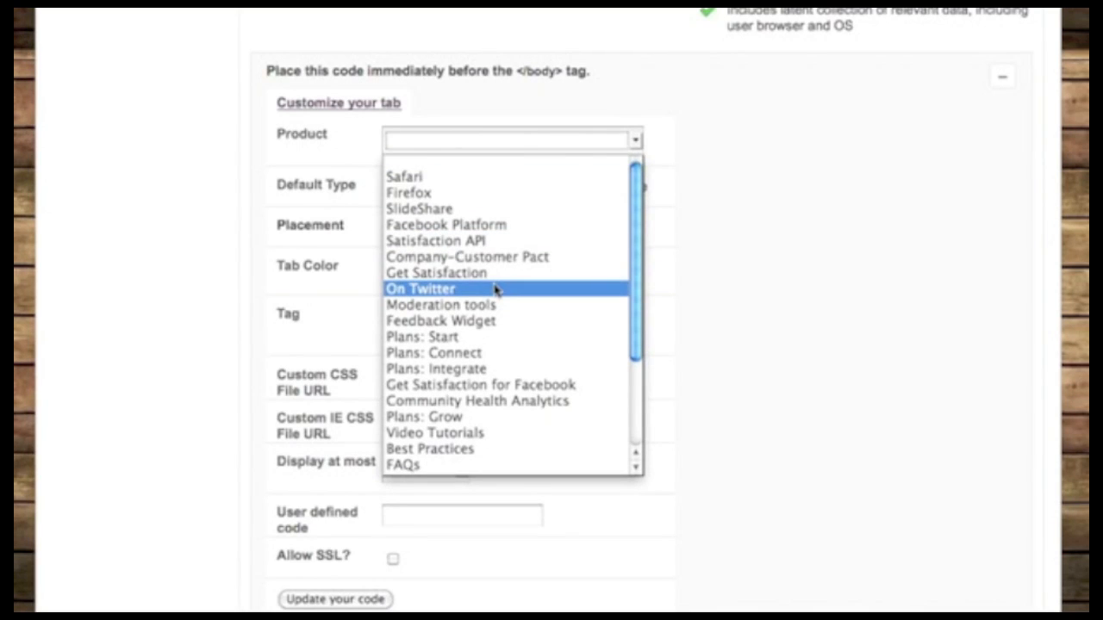
# Choose Feedback Widget as product, Question as default type, and keep the tab colour
pyautogui.click(441, 321)
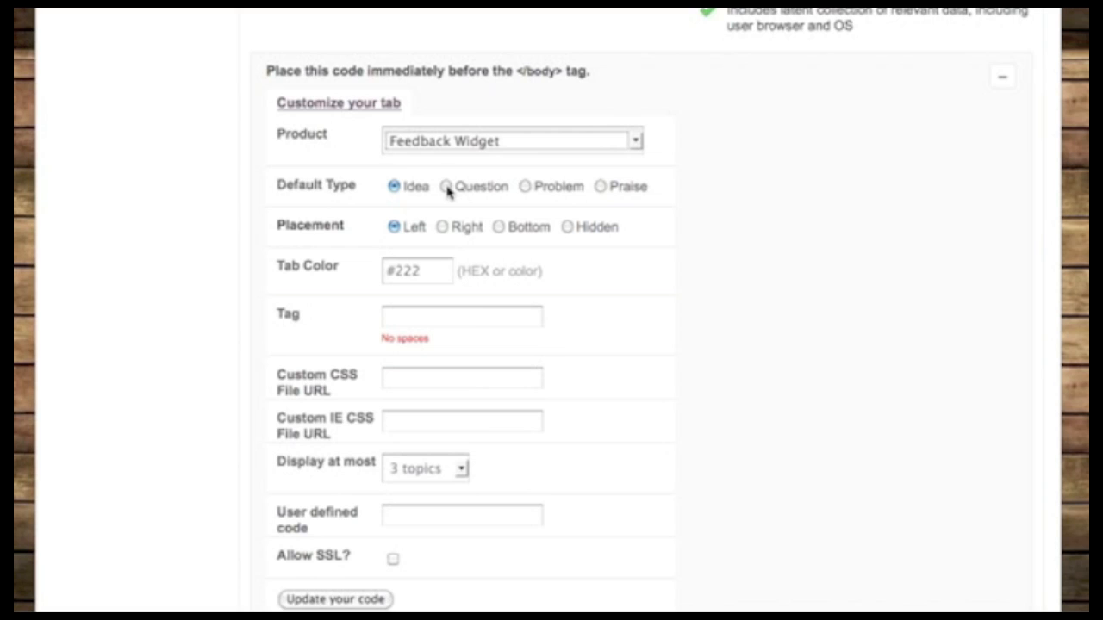
pyautogui.click(445, 186)
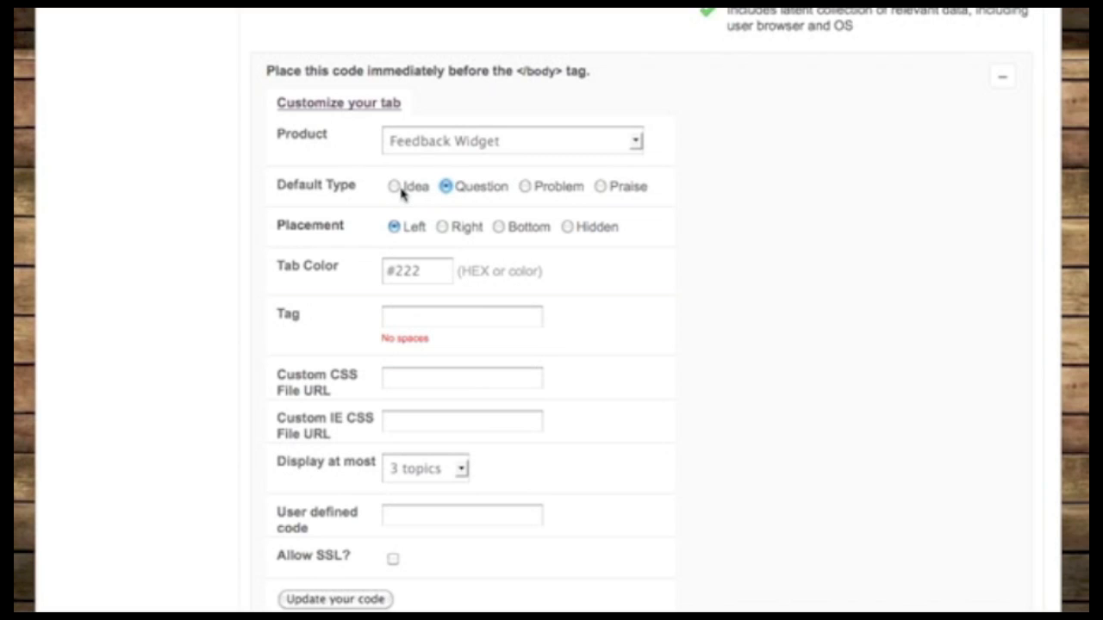
pyautogui.click(393, 186)
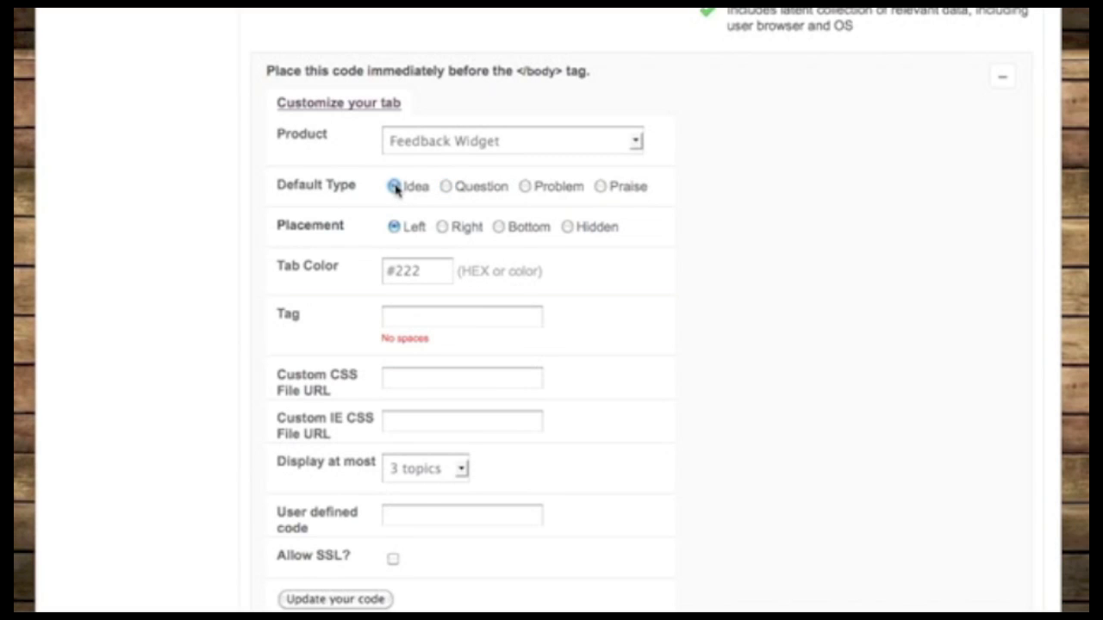
pyautogui.click(445, 186)
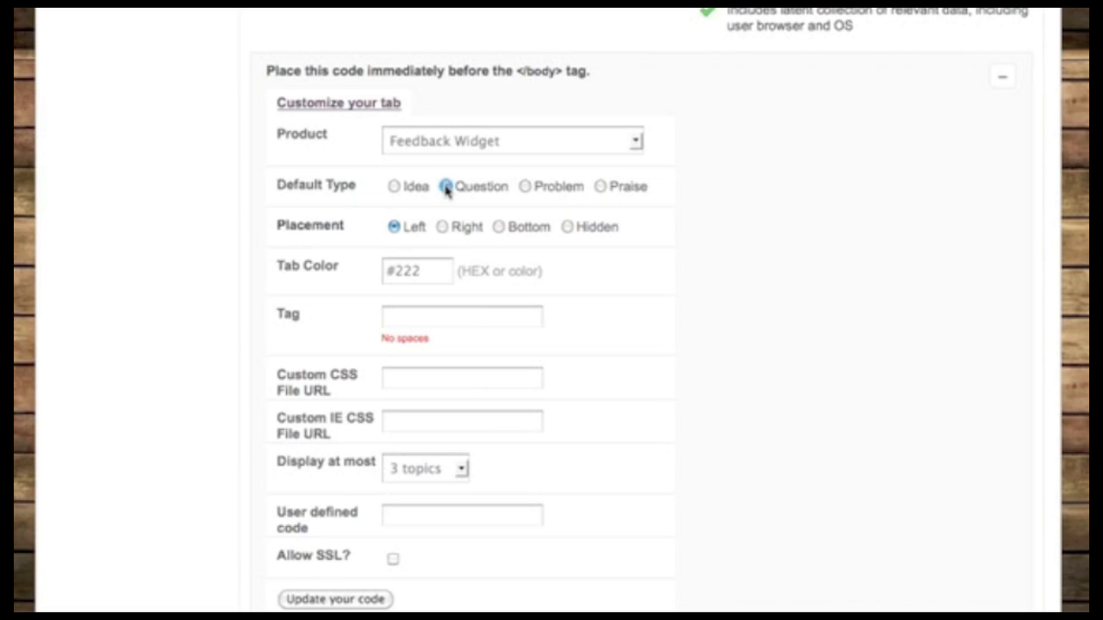
pyautogui.click(445, 186)
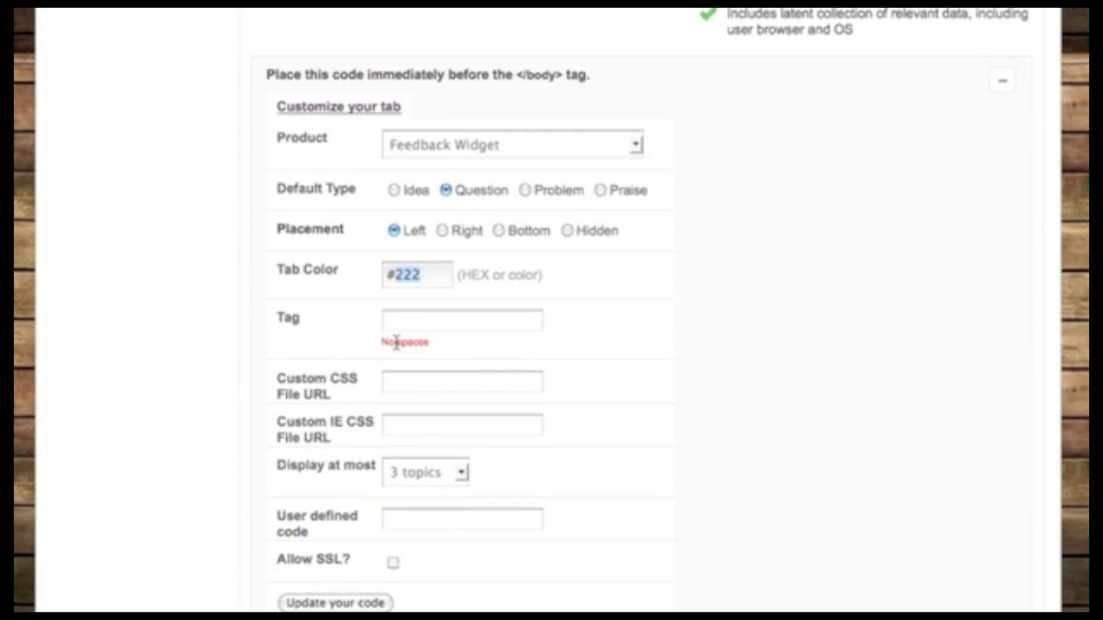
# Enter tab colour #999, check the Custom IE CSS option, and display at most 10 topics
pyautogui.write('#999')
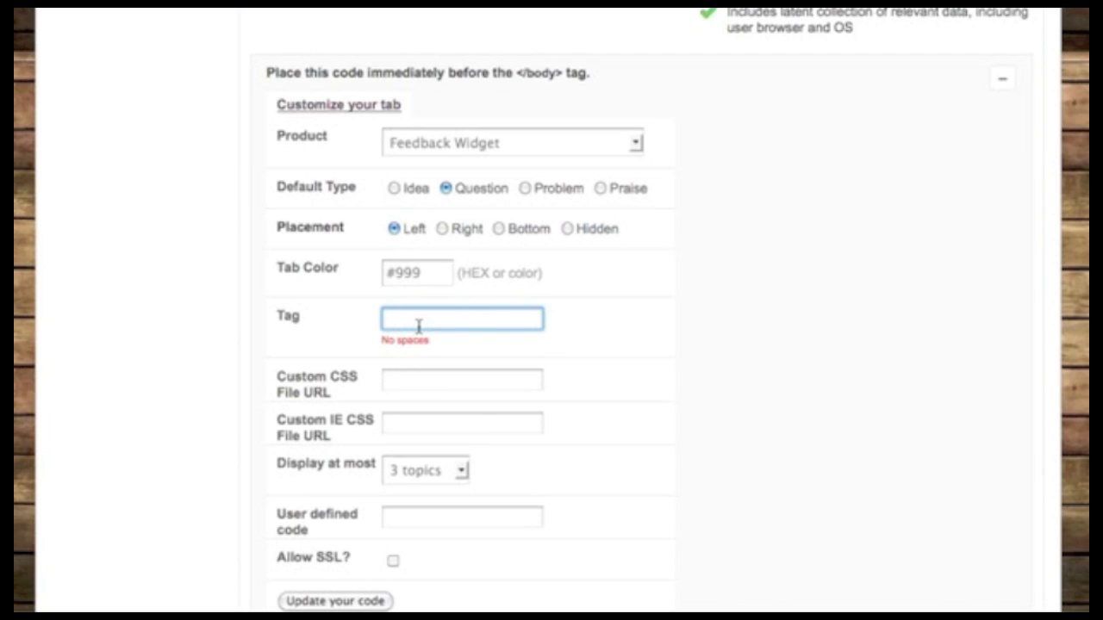
pyautogui.click(462, 318)
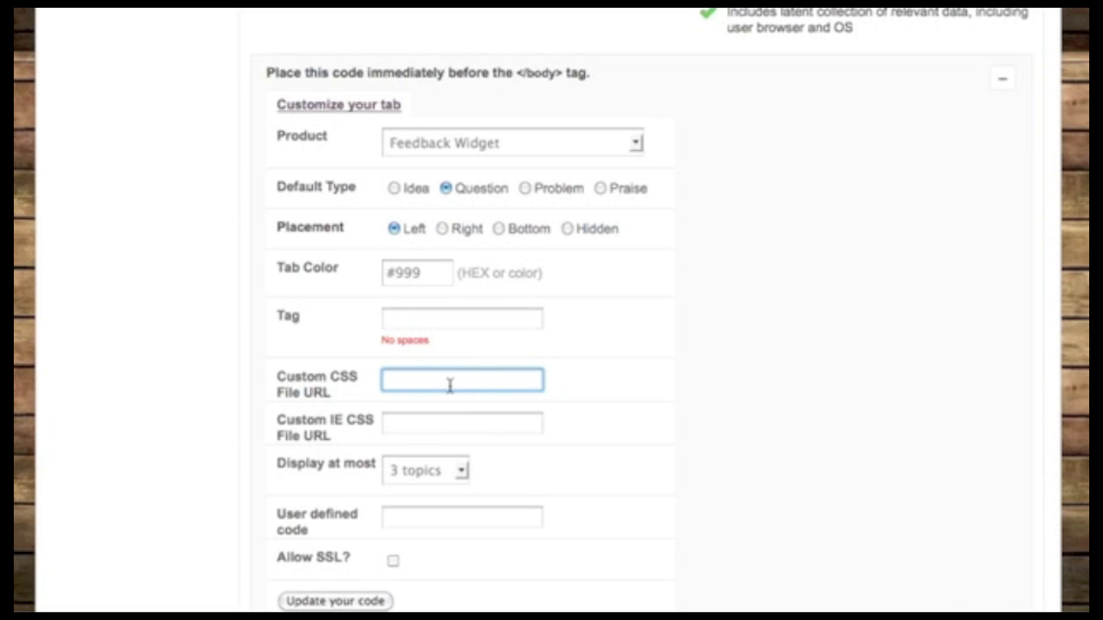
pyautogui.scroll(-3)
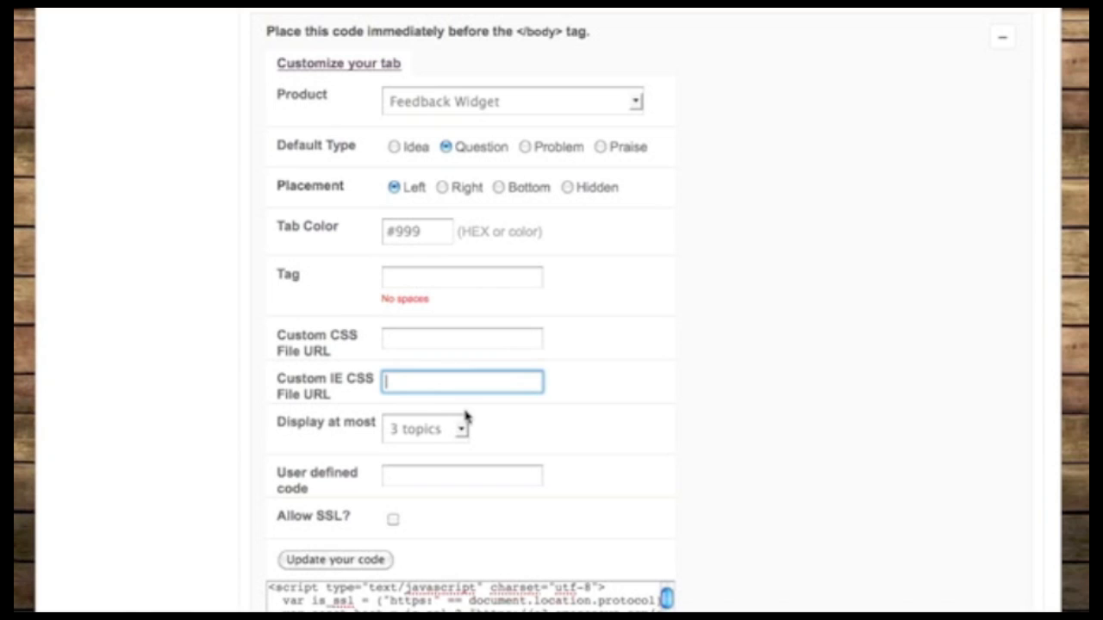
pyautogui.scroll(-3)
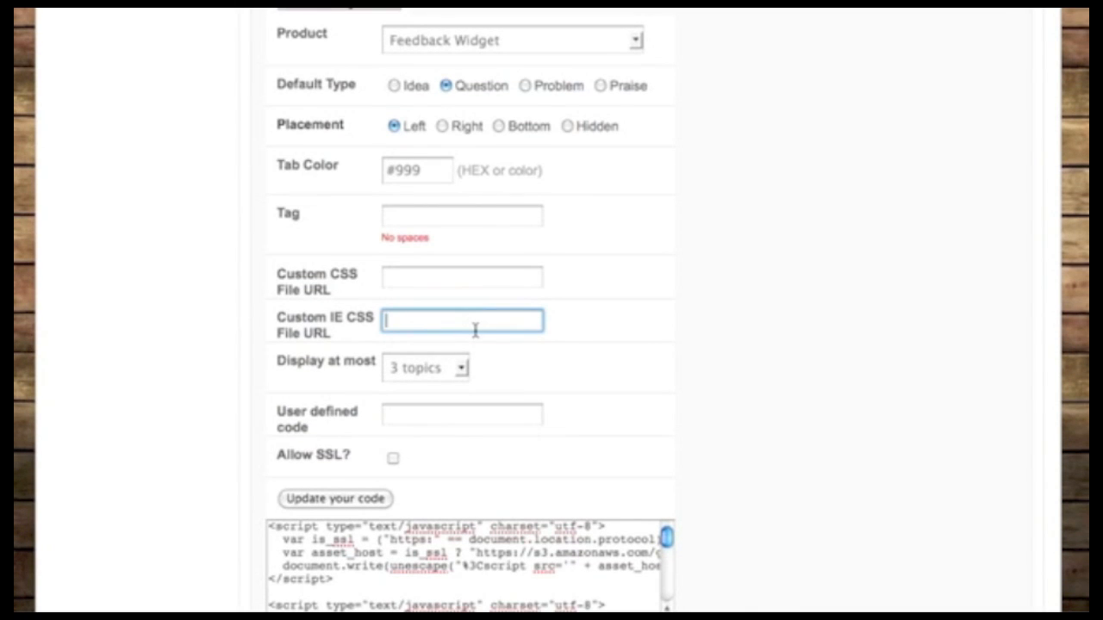
pyautogui.click(426, 366)
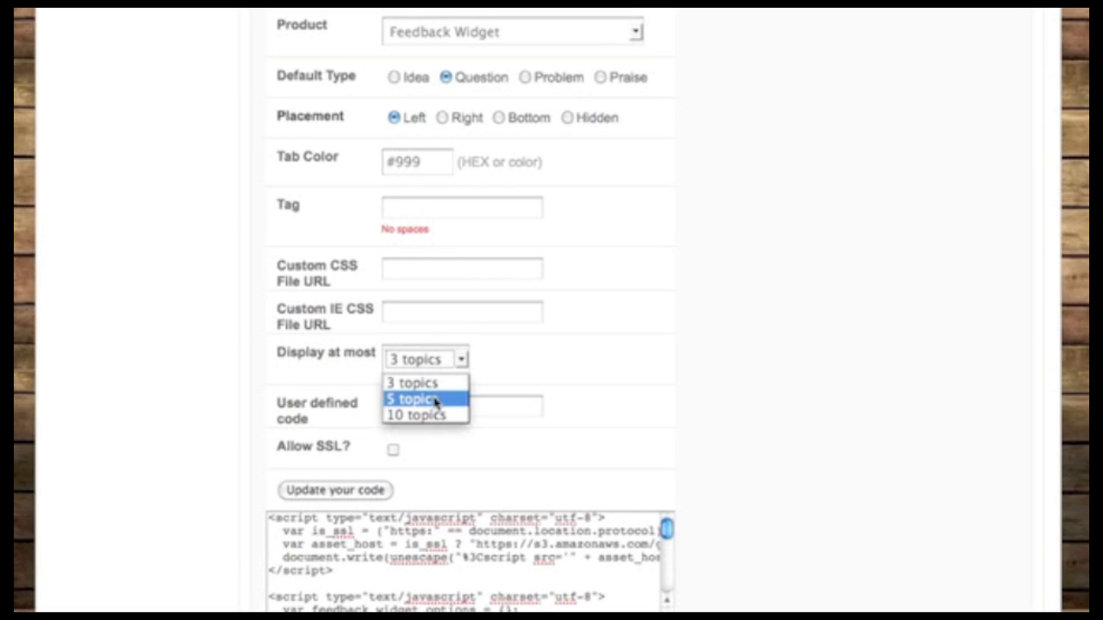
pyautogui.moveTo(417, 416)
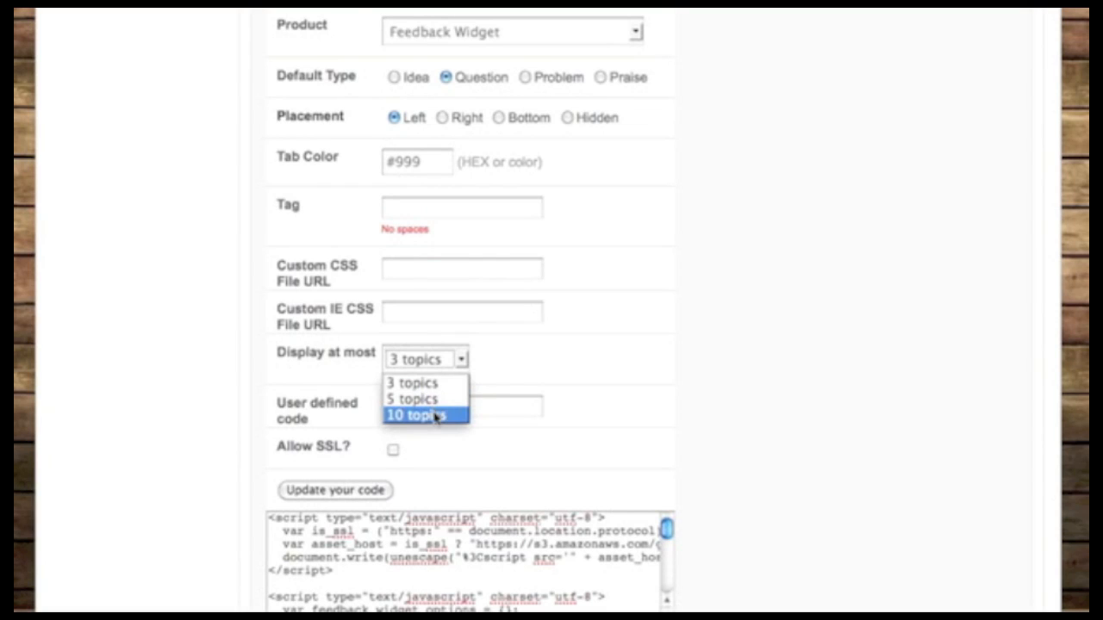
pyautogui.click(412, 398)
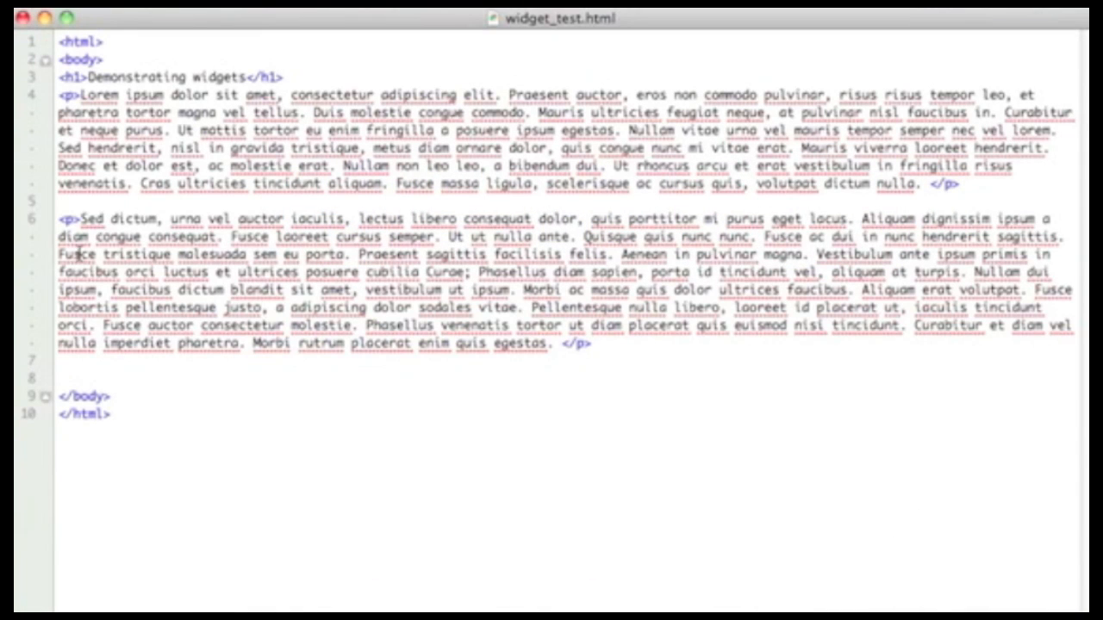
pyautogui.moveTo(142, 384)
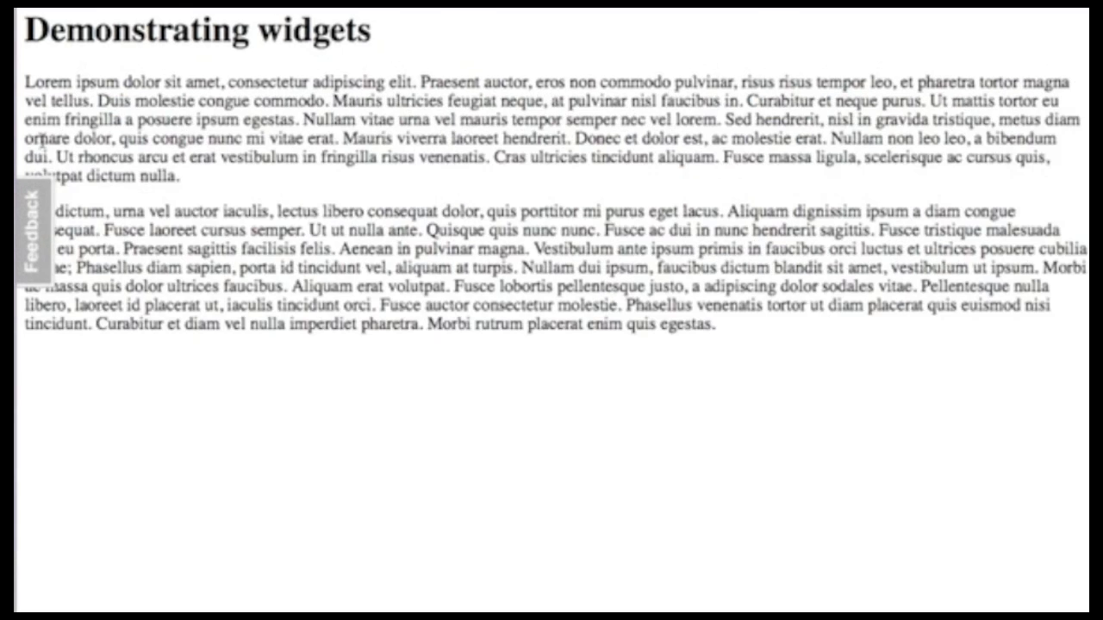
# Open the feedback popup from the Feedback tab on the widget test page
pyautogui.click(31, 233)
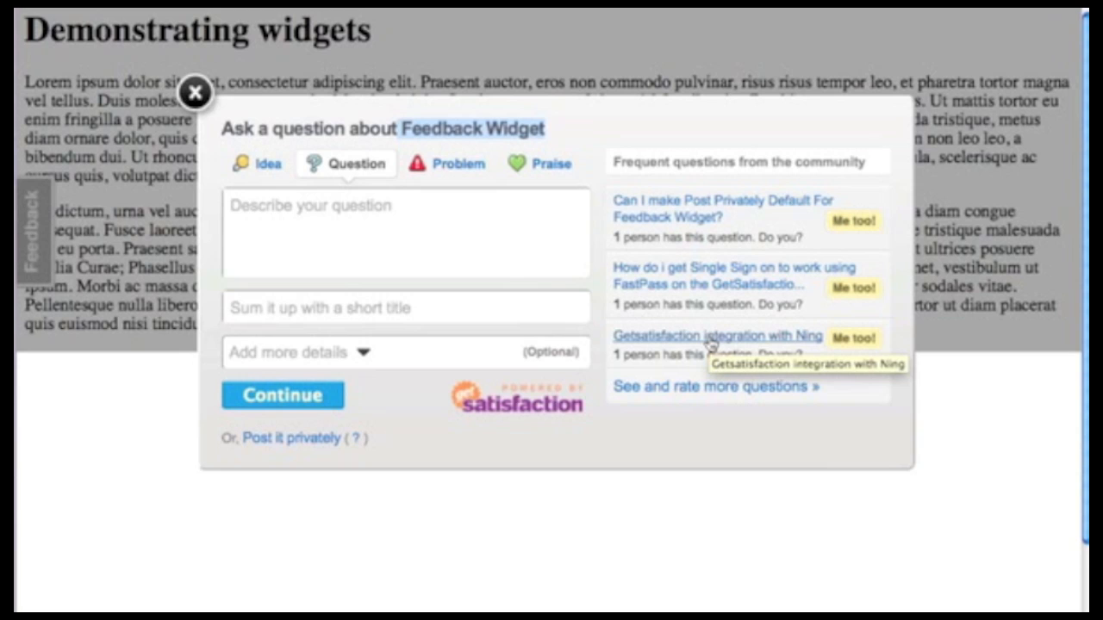
pyautogui.moveTo(414, 414)
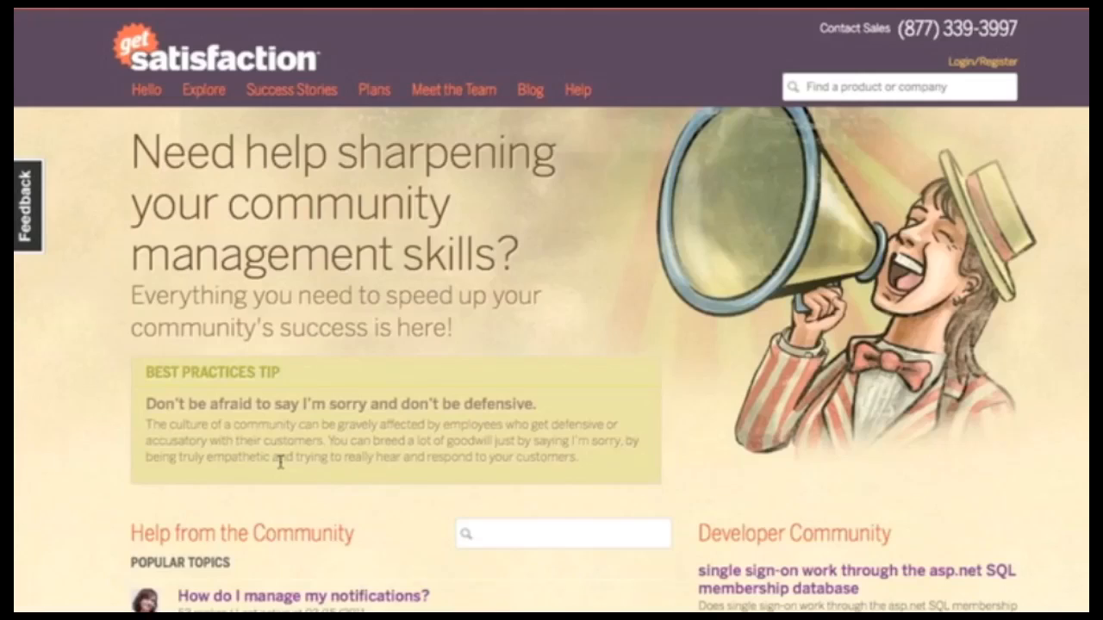
# Type 'how do i reset m' into the Help from the Community search box
pyautogui.scroll(-3)
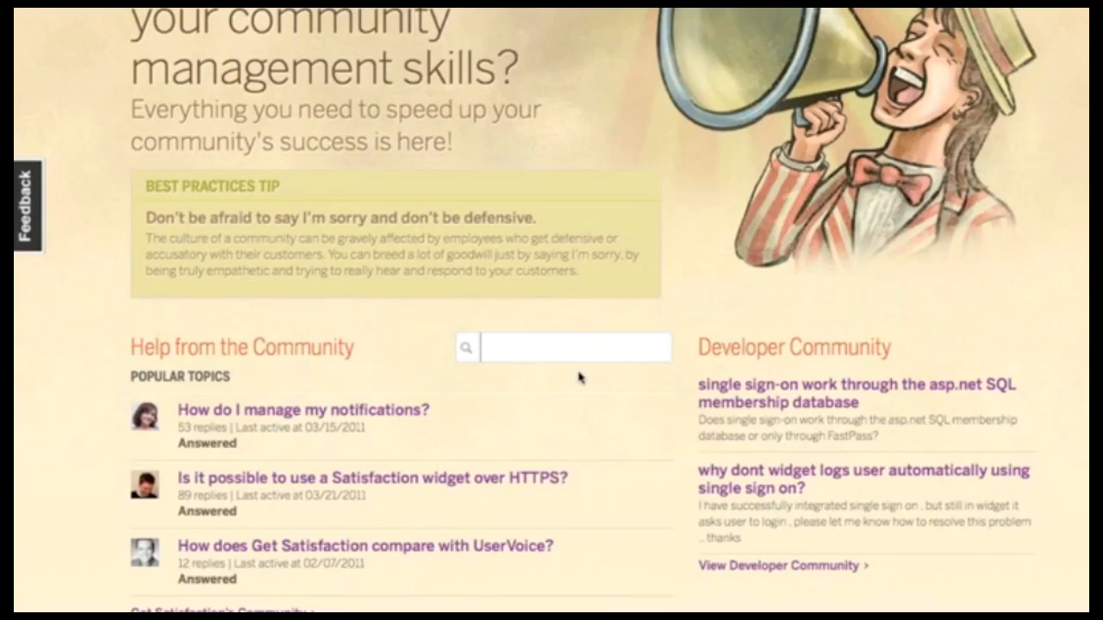
pyautogui.click(566, 348)
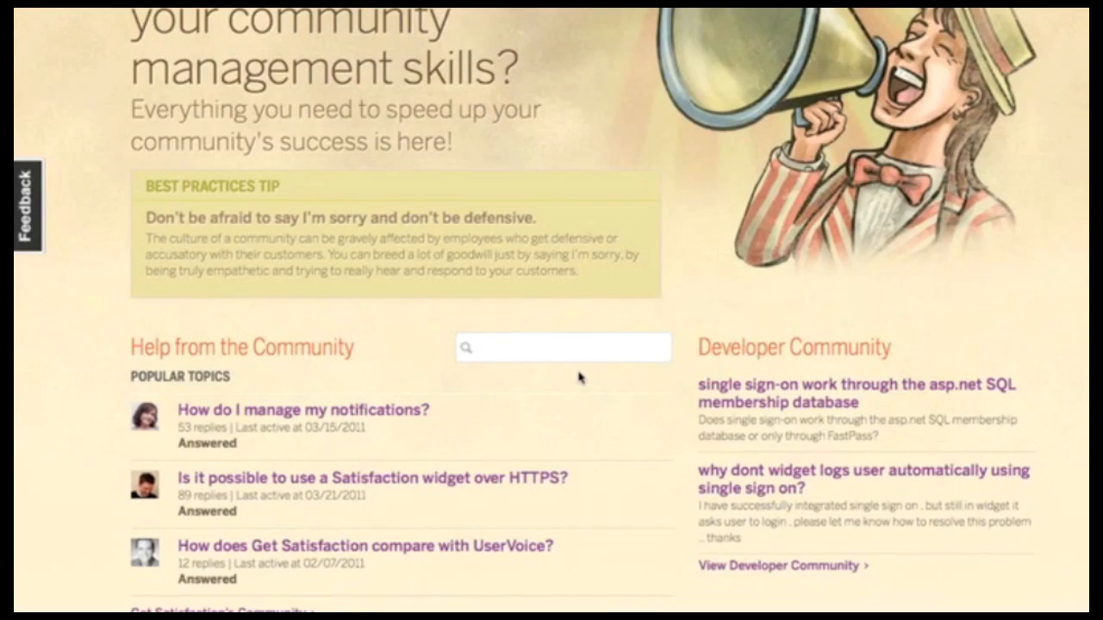
pyautogui.write('how do i reset m')
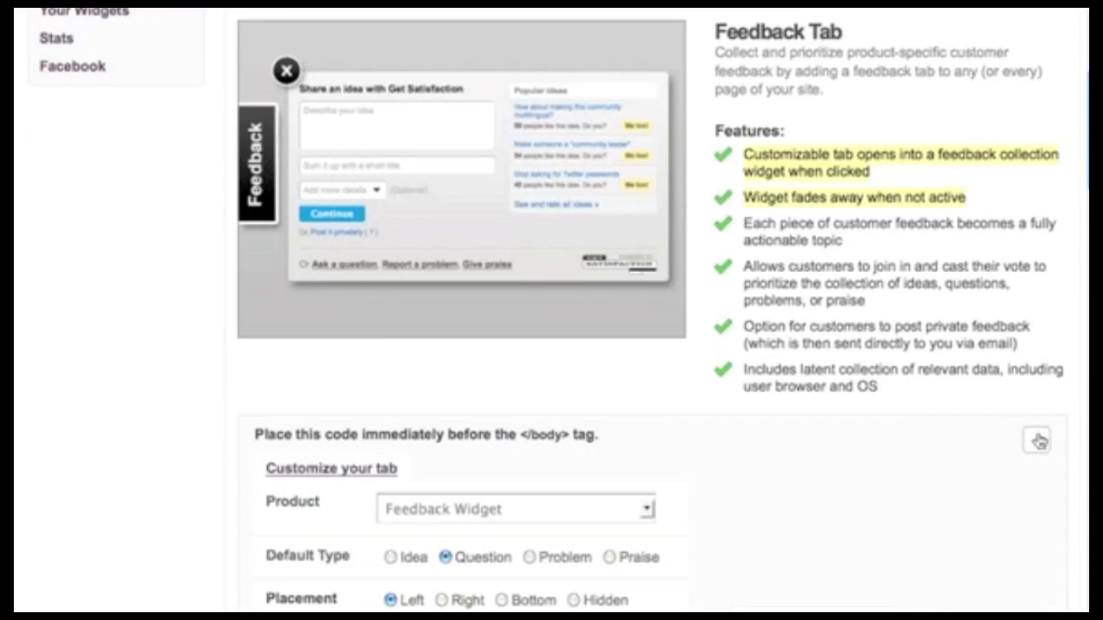
# Choose Feedback Widget product, only questions, and at most 10 topics for the search widget
pyautogui.scroll(-3)
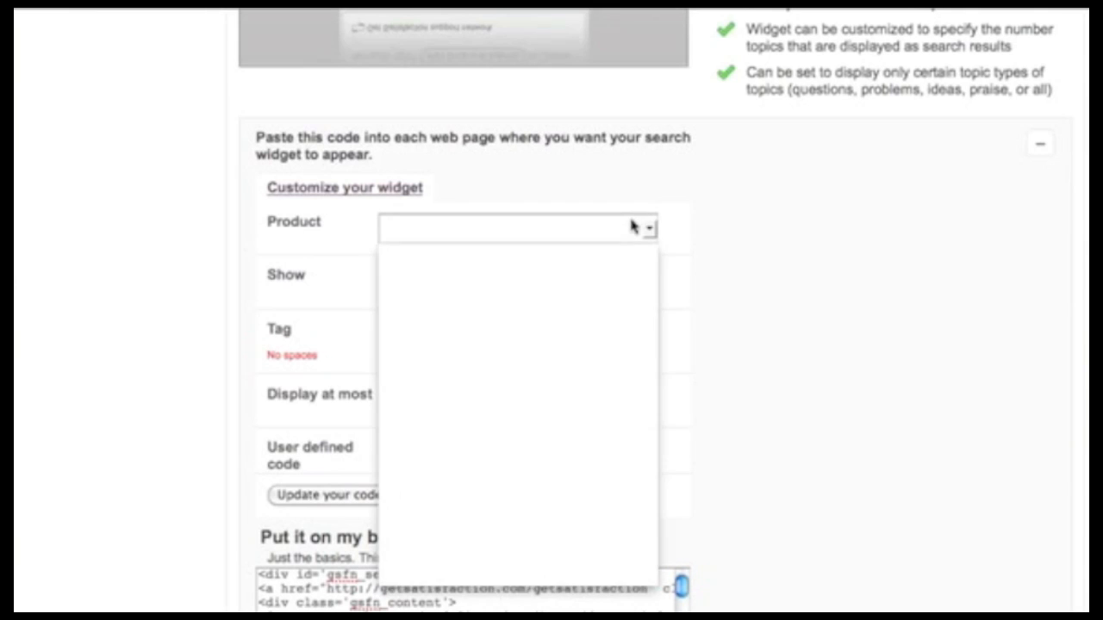
pyautogui.click(517, 227)
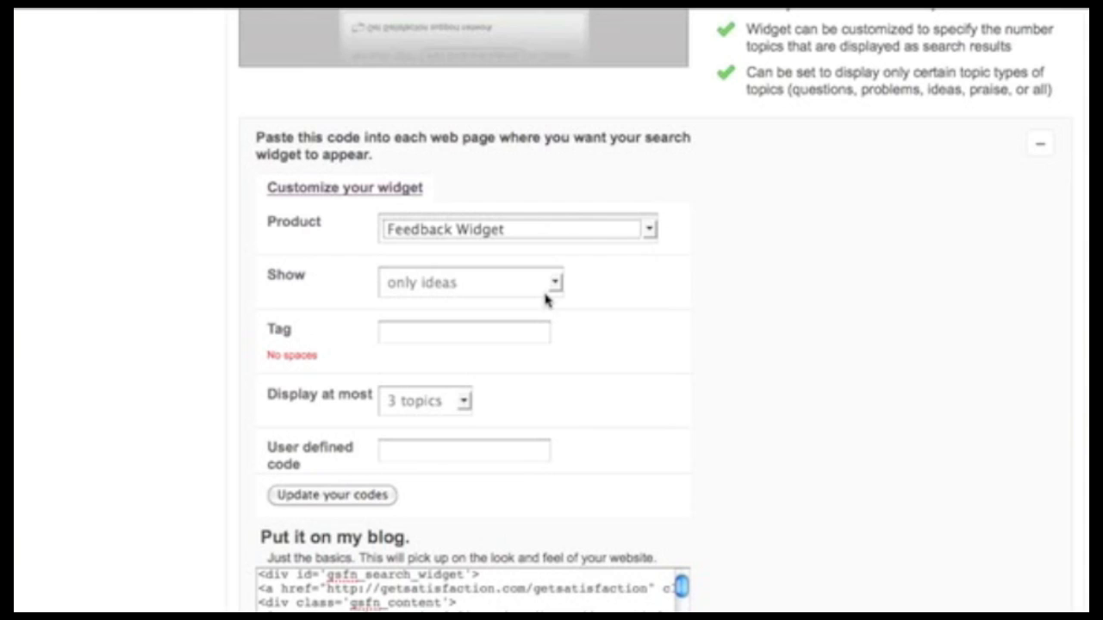
pyautogui.click(471, 283)
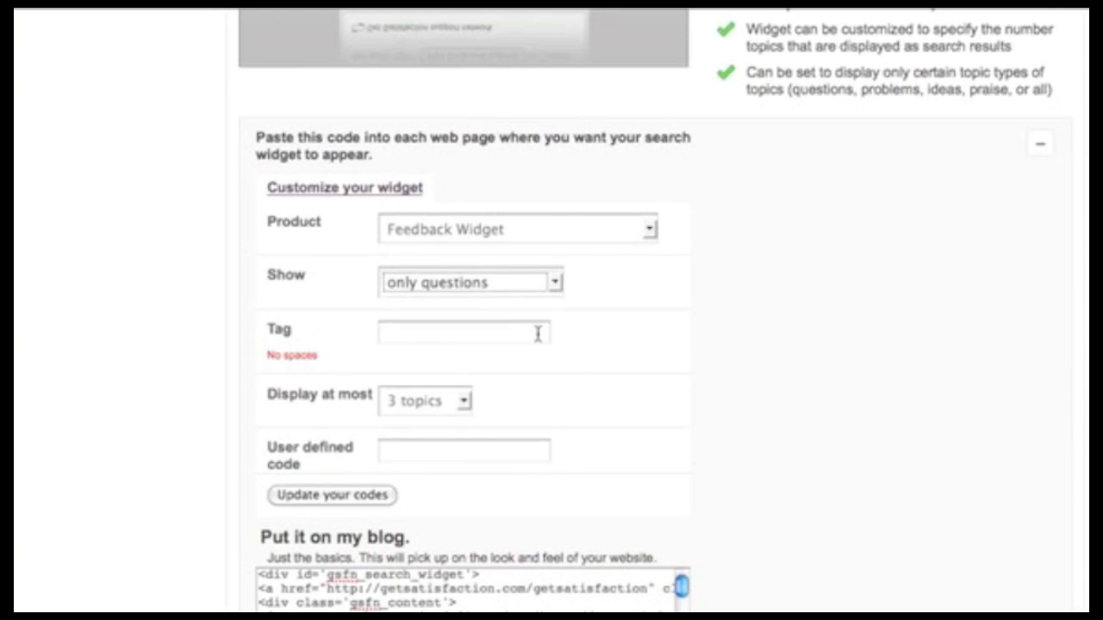
pyautogui.moveTo(741, 361)
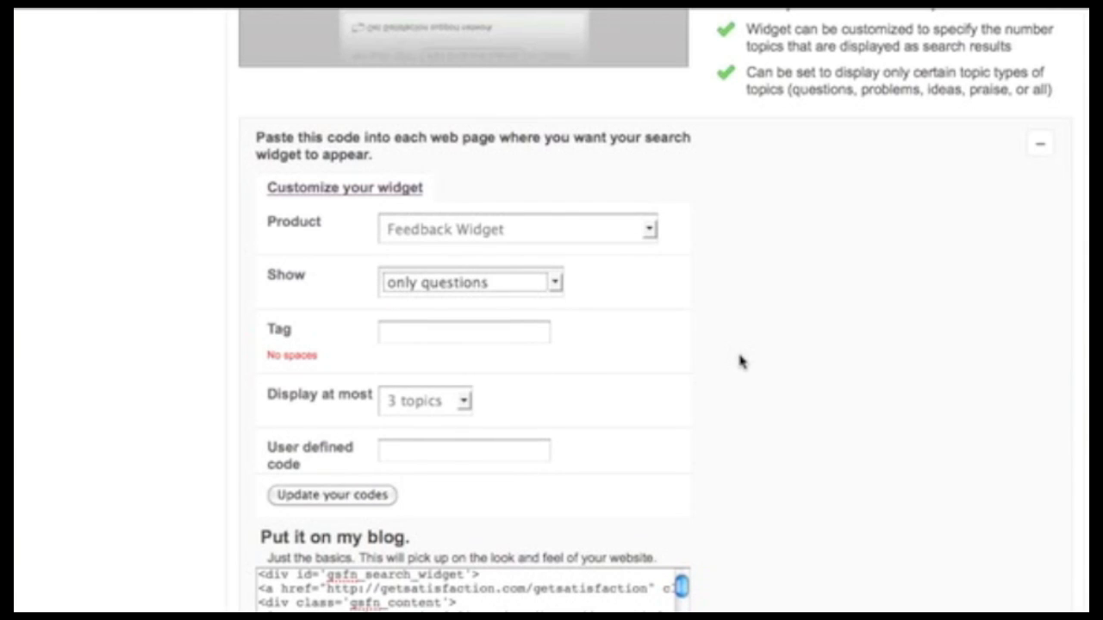
pyautogui.moveTo(493, 334)
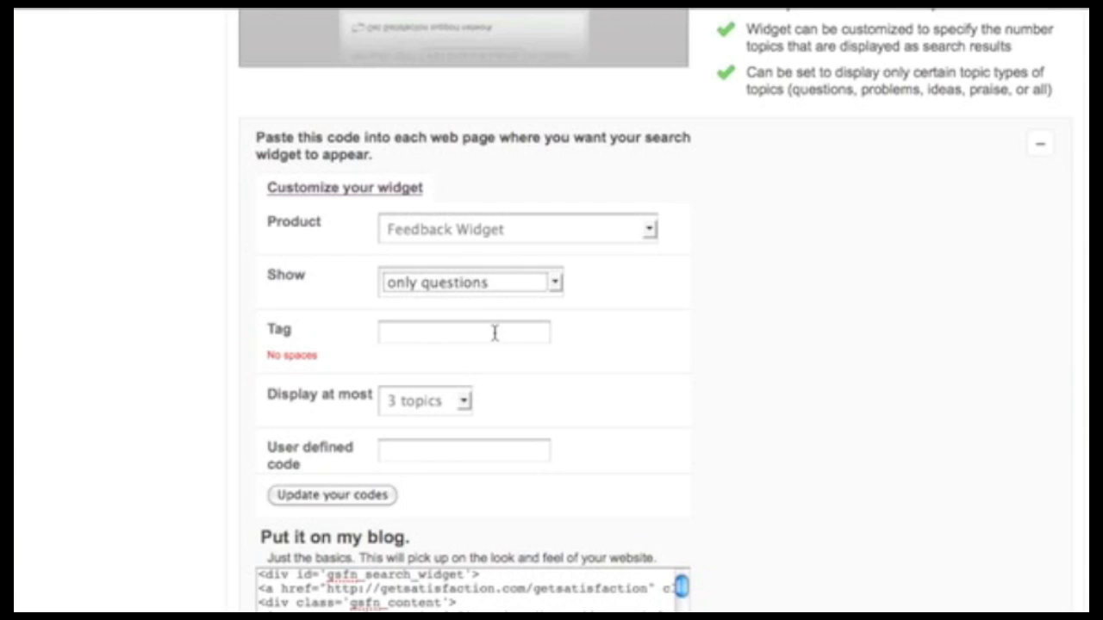
pyautogui.click(463, 331)
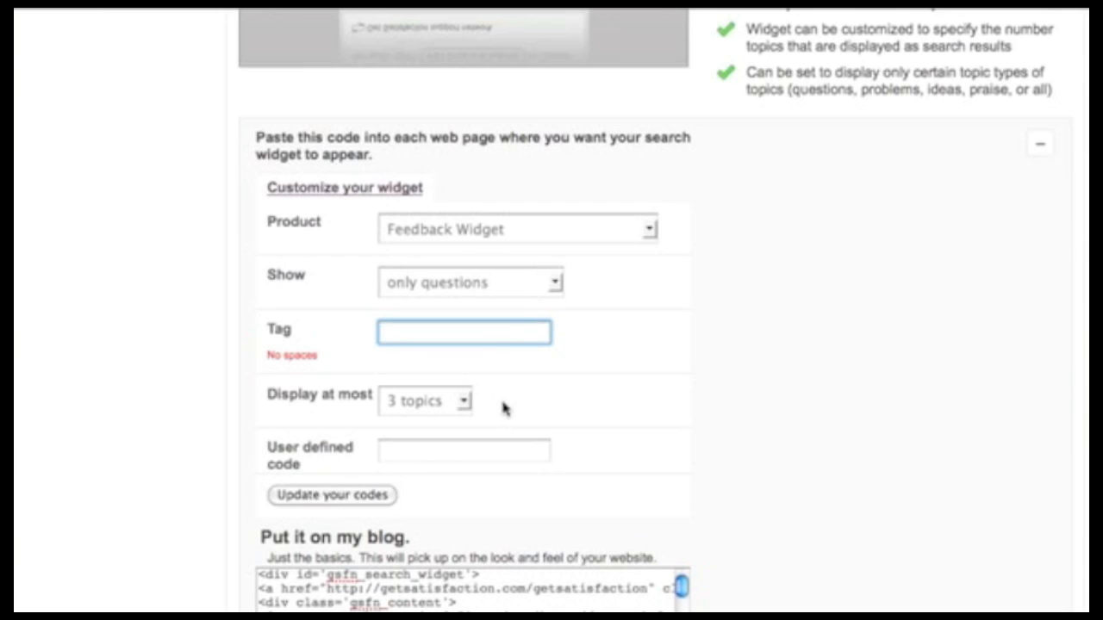
pyautogui.click(463, 331)
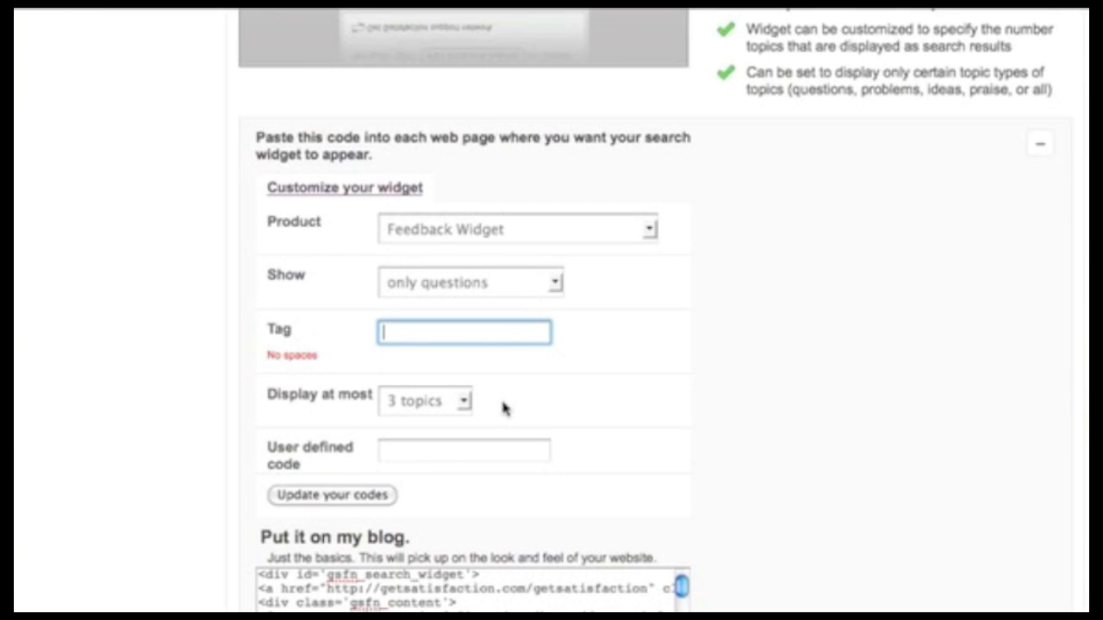
pyautogui.moveTo(482, 362)
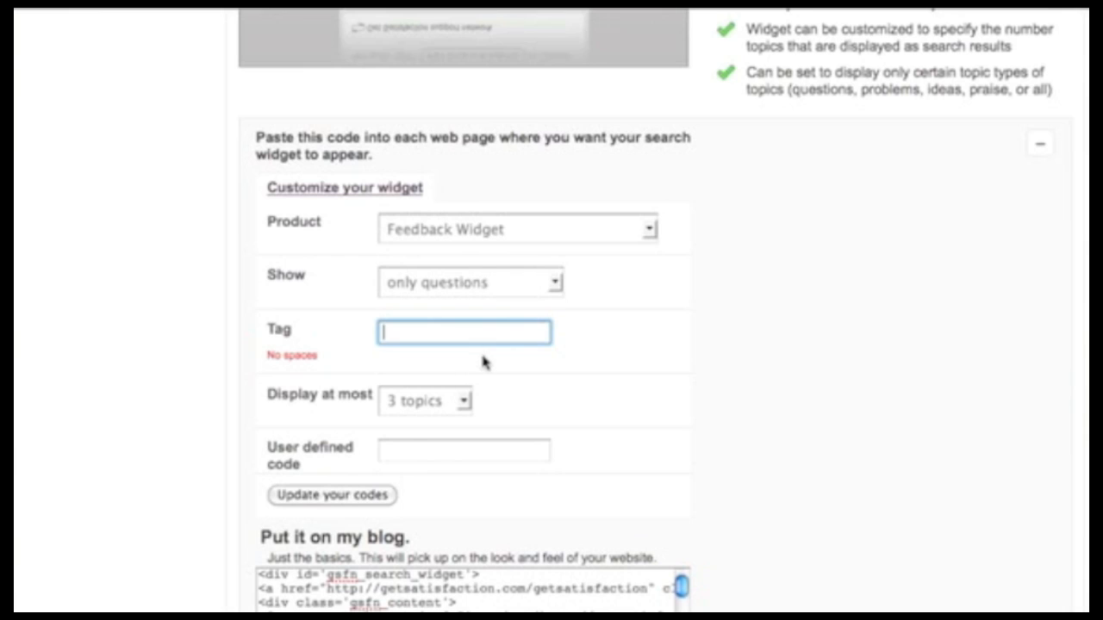
pyautogui.click(422, 400)
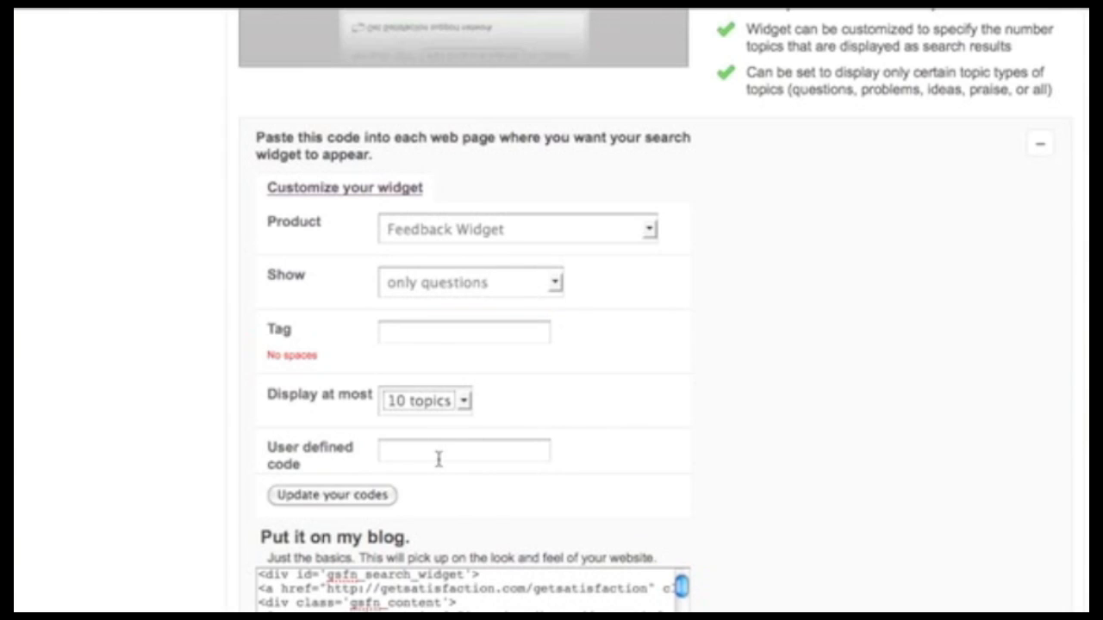
pyautogui.moveTo(340, 500)
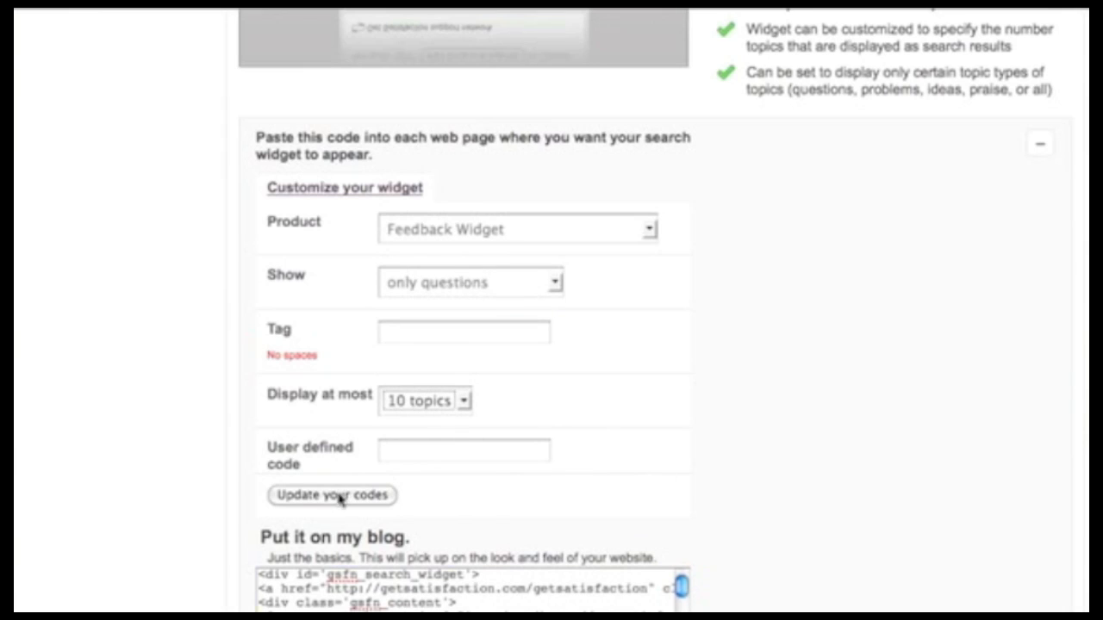
pyautogui.scroll(-3)
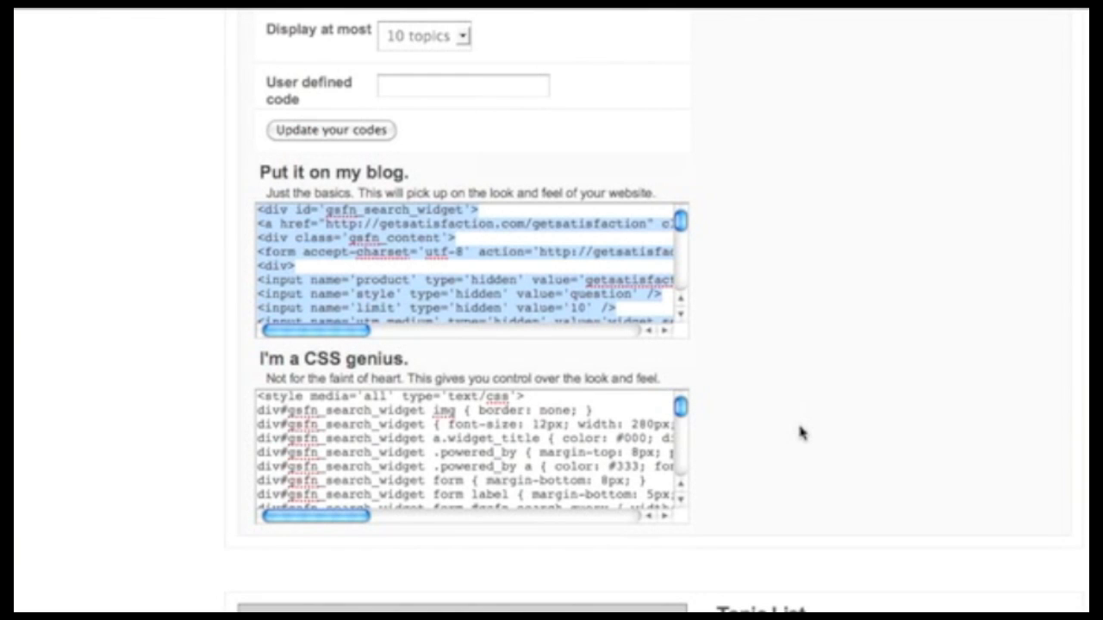
# Bring the 'Put it on my blog' and 'I'm a CSS genius' code boxes into view
pyautogui.scroll(-3)
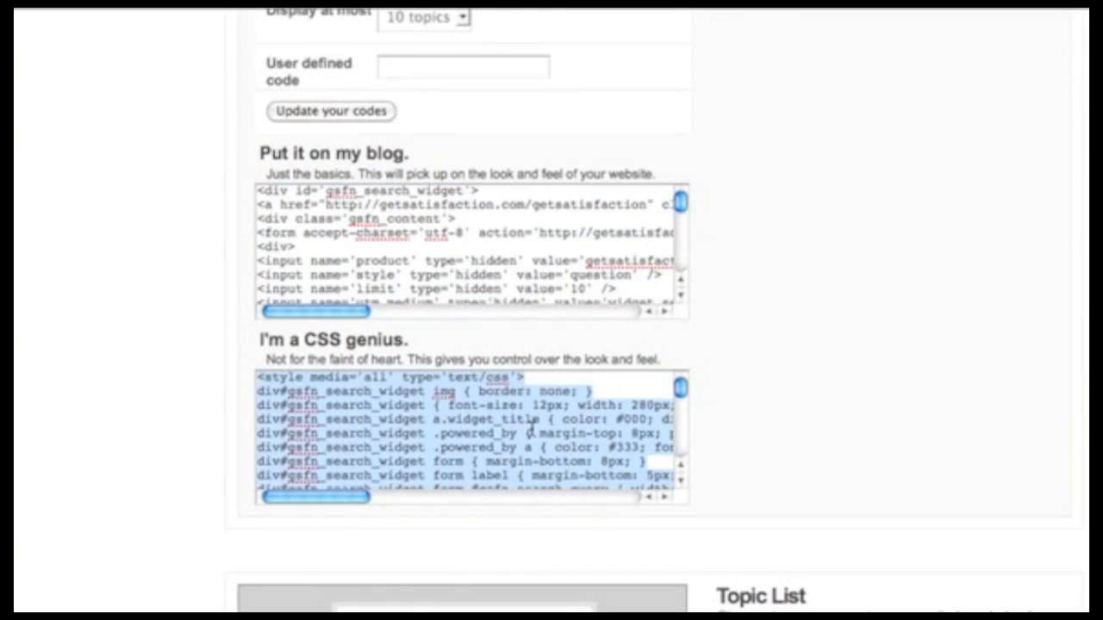
pyautogui.scroll(-3)
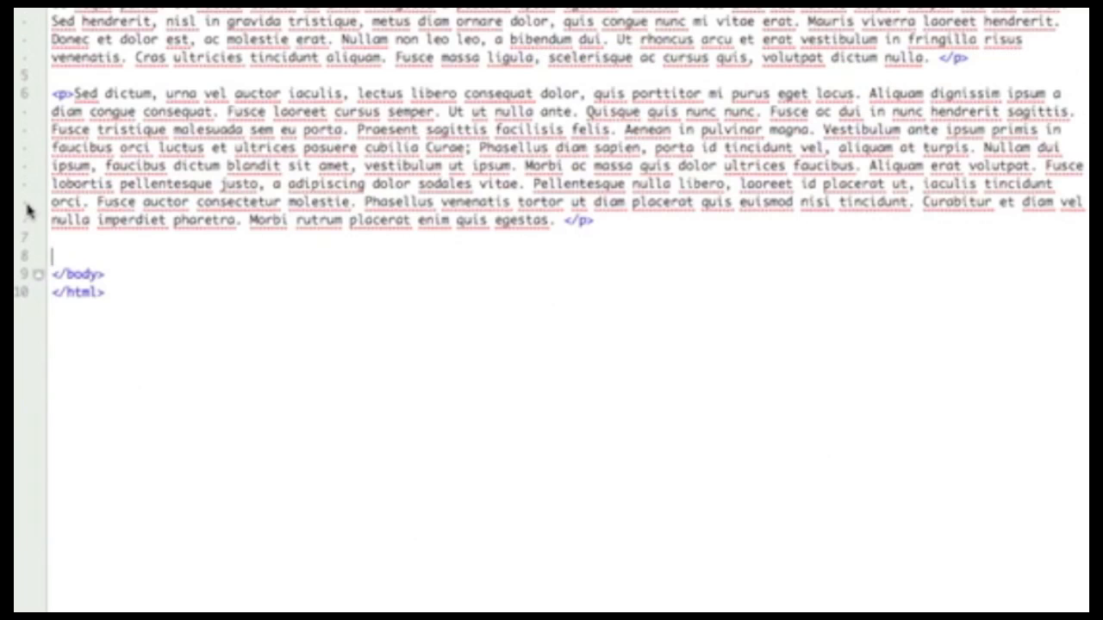
# Paste the search widget's CSS style block and HTML markup into widget_test.html and save
pyautogui.scroll(-3)
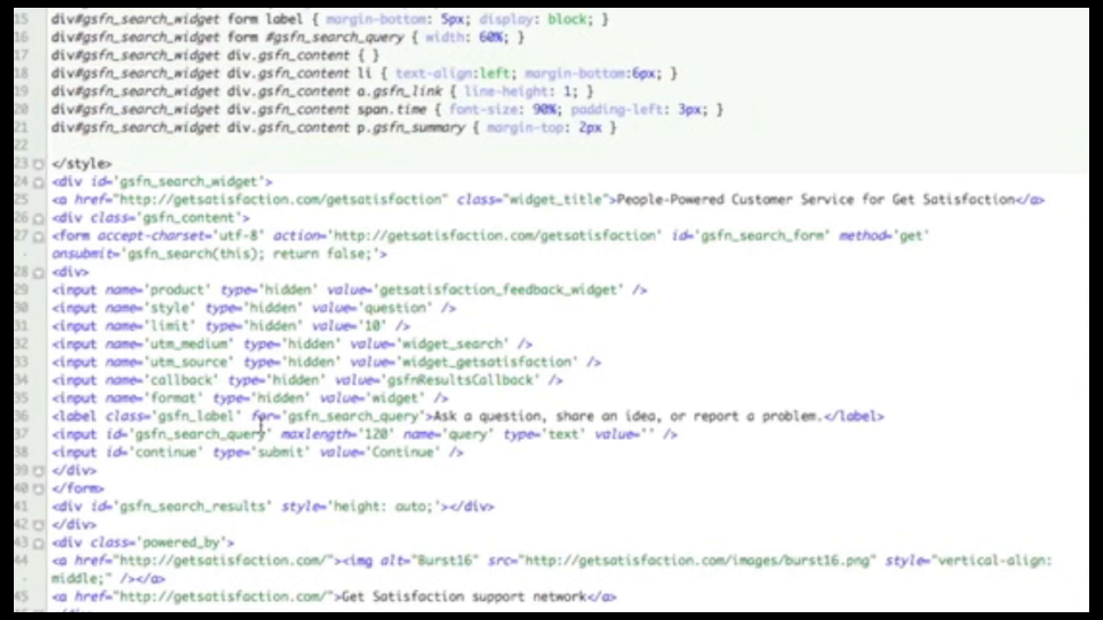
pyautogui.scroll(-3)
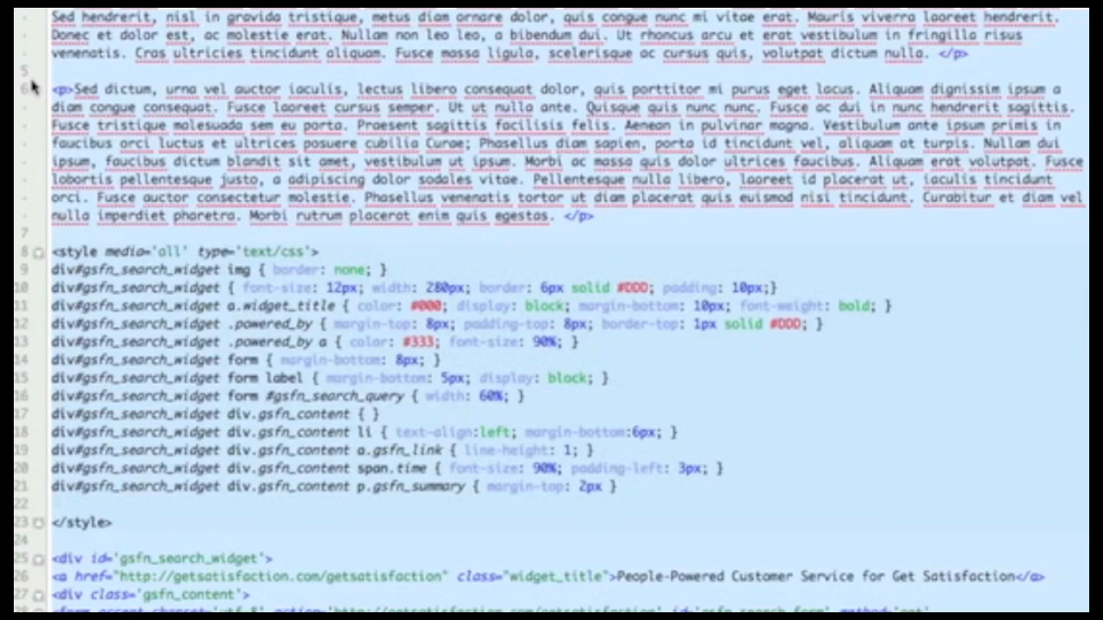
pyautogui.scroll(-3)
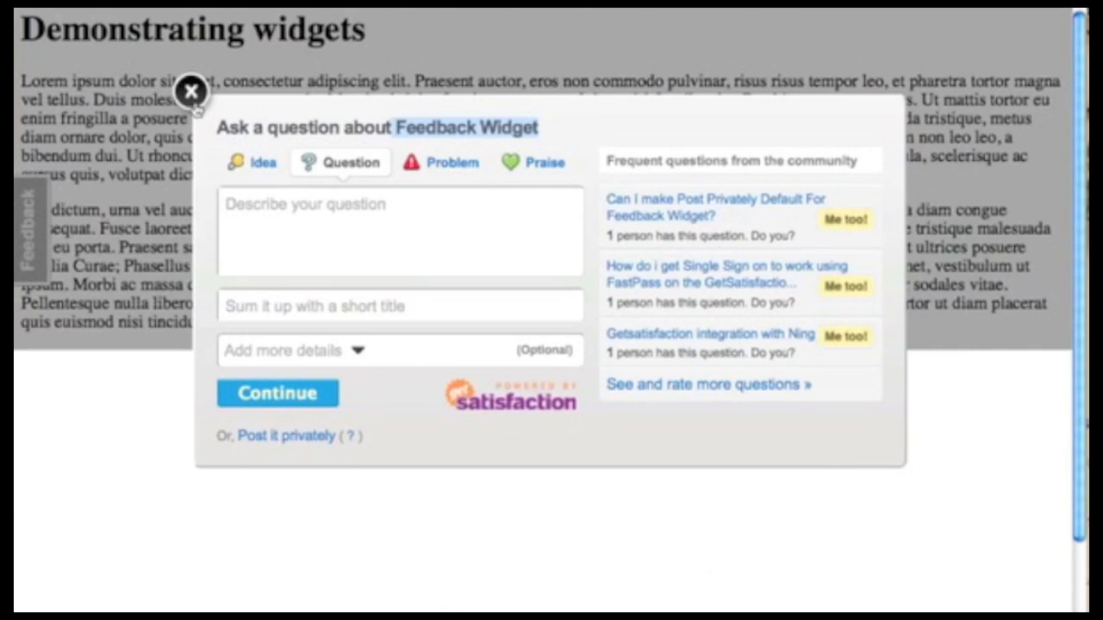
# Dismiss the feedback popup and query the embedded search widget with 'is ssl supported' to list matching topics
pyautogui.click(191, 93)
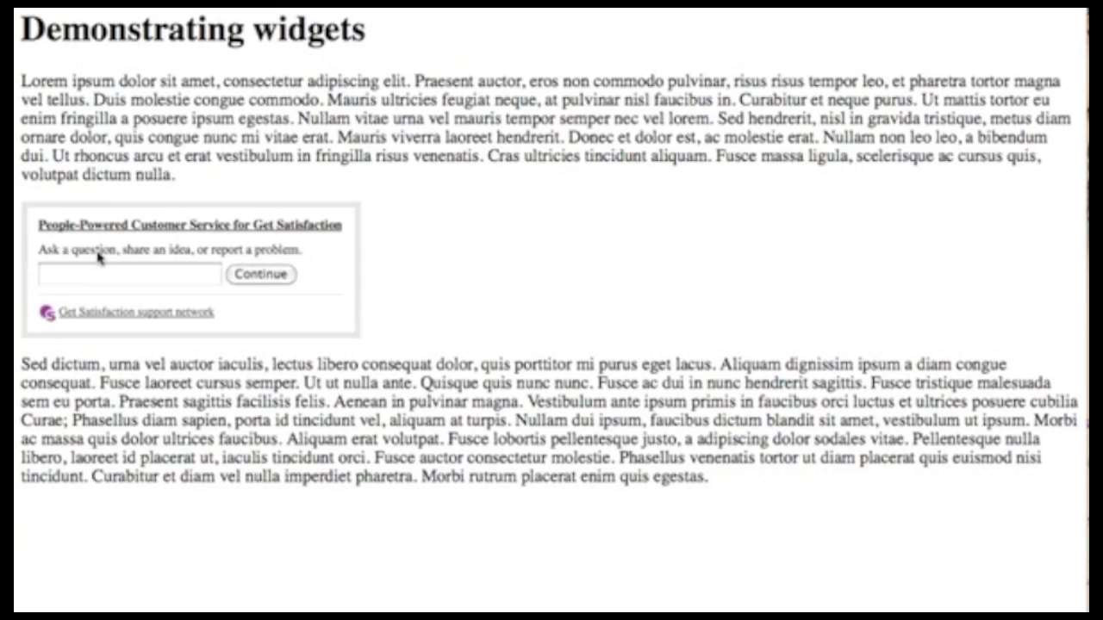
pyautogui.click(127, 274)
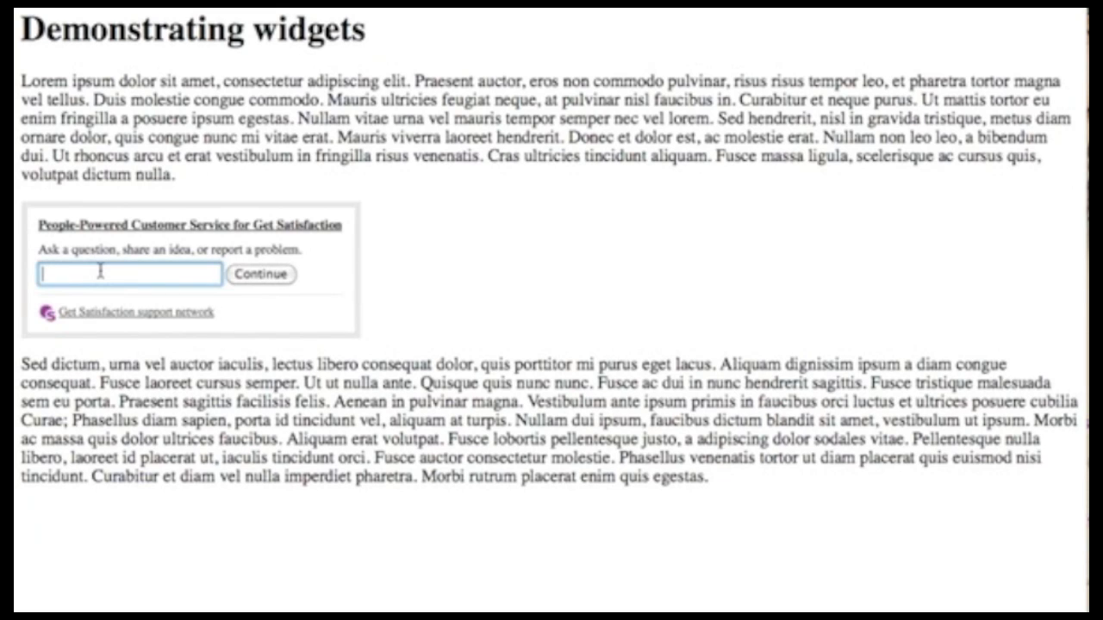
pyautogui.write('is ssl supported')
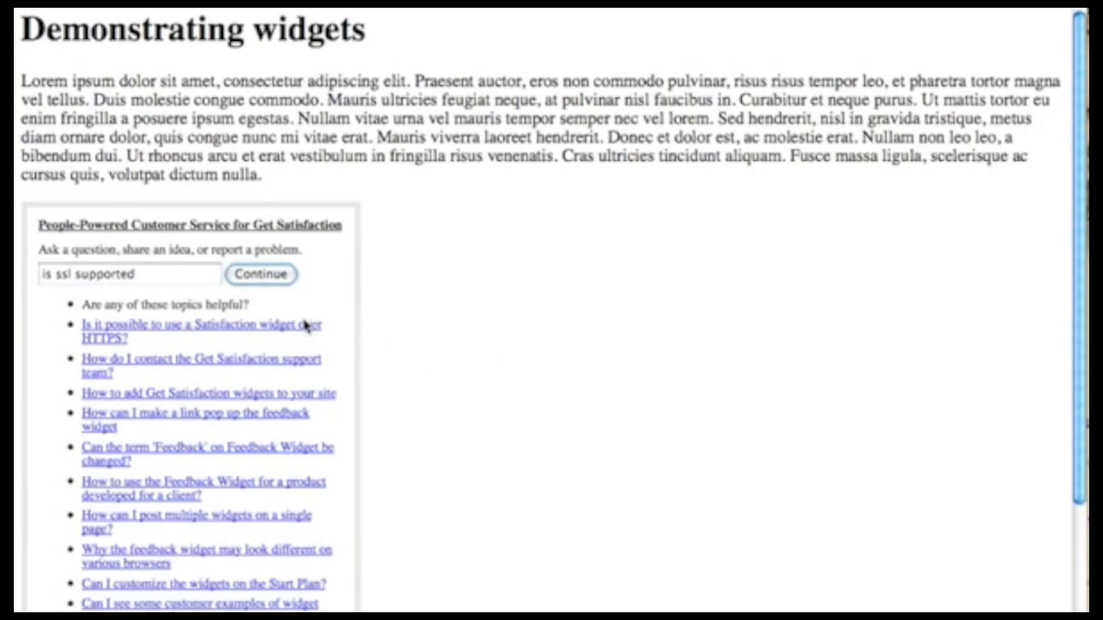
pyautogui.moveTo(190, 442)
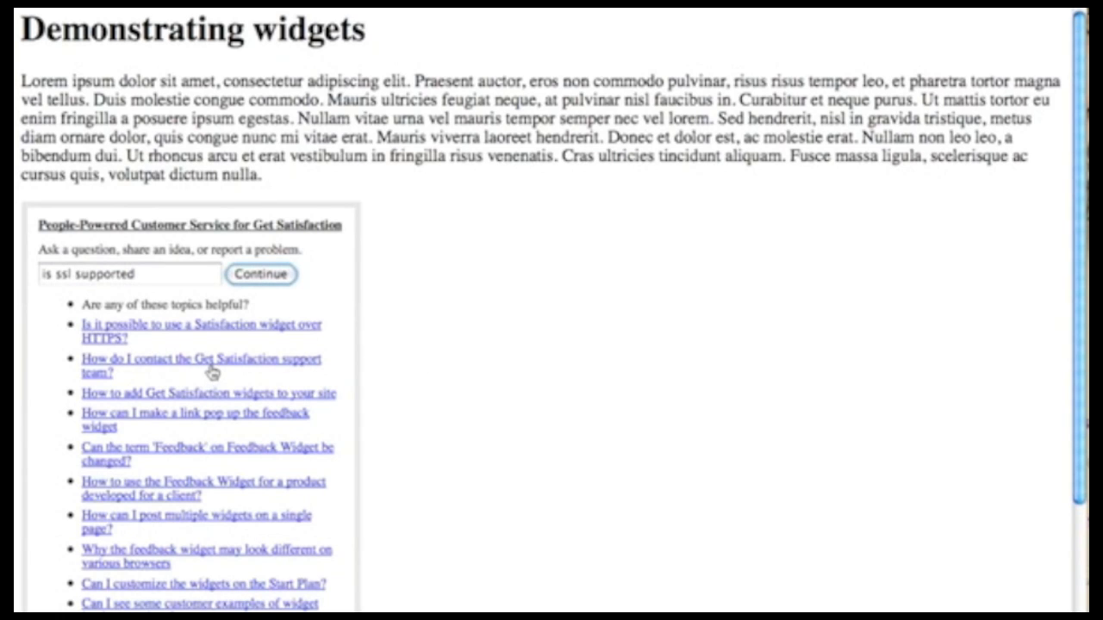
pyautogui.moveTo(227, 497)
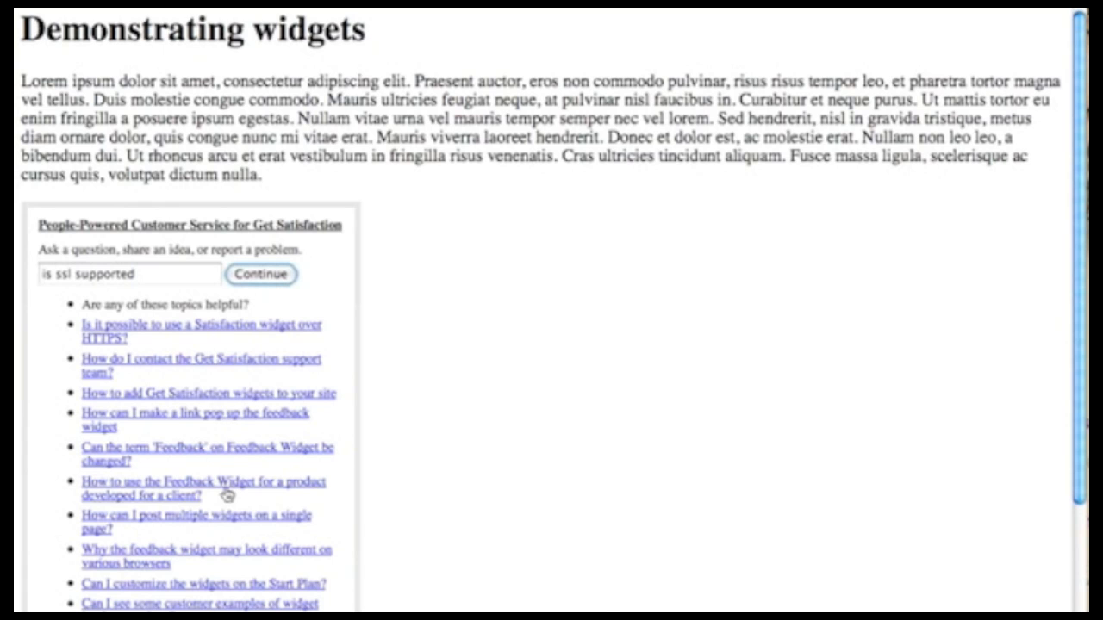
pyautogui.scroll(-3)
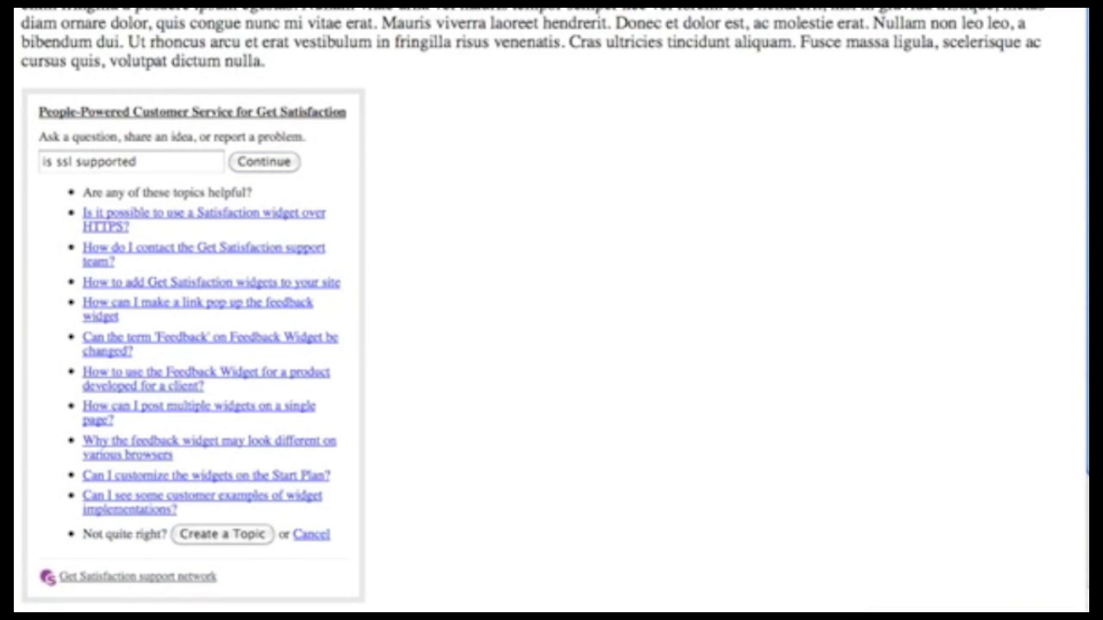
# Search the help page's community search box for 'is ssl supported' to see HTTPS/SSL suggestions
pyautogui.click(264, 162)
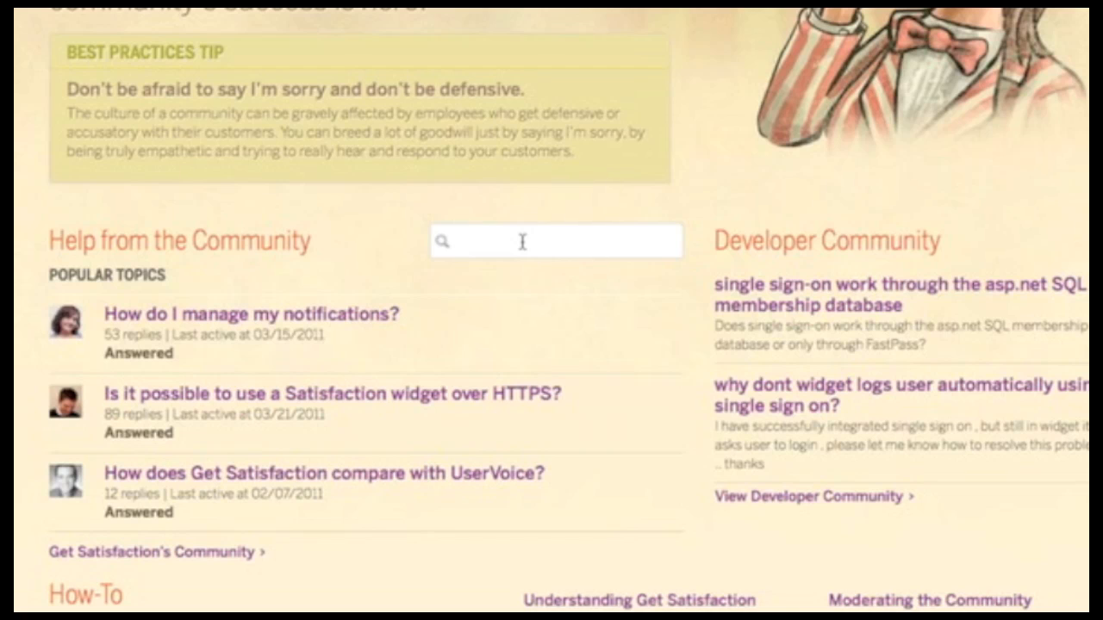
pyautogui.write('is ssl supported')
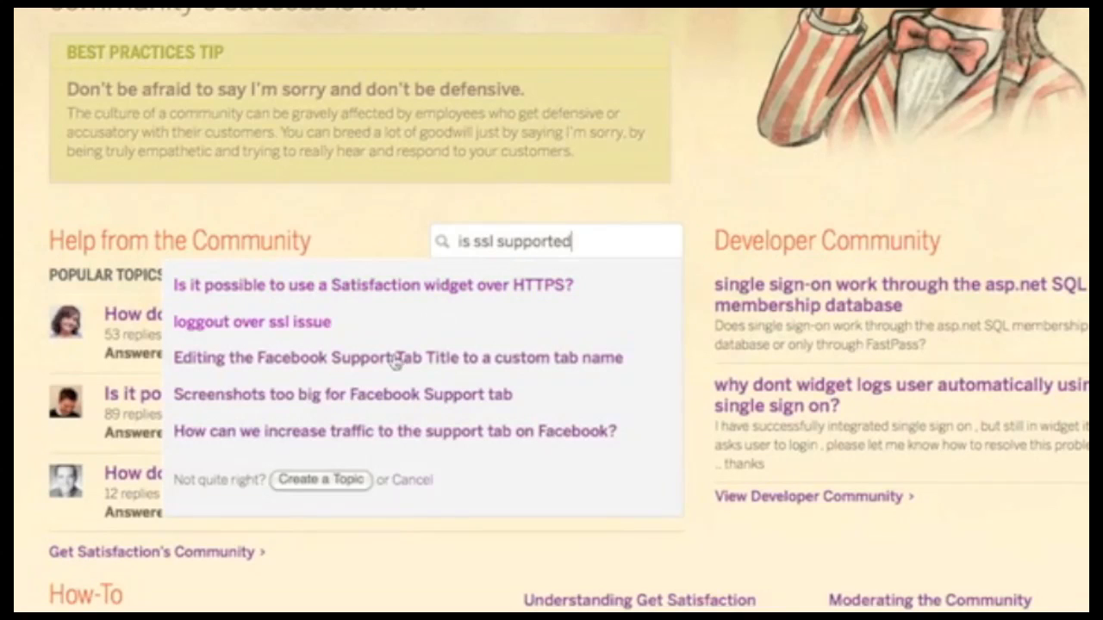
pyautogui.moveTo(610, 462)
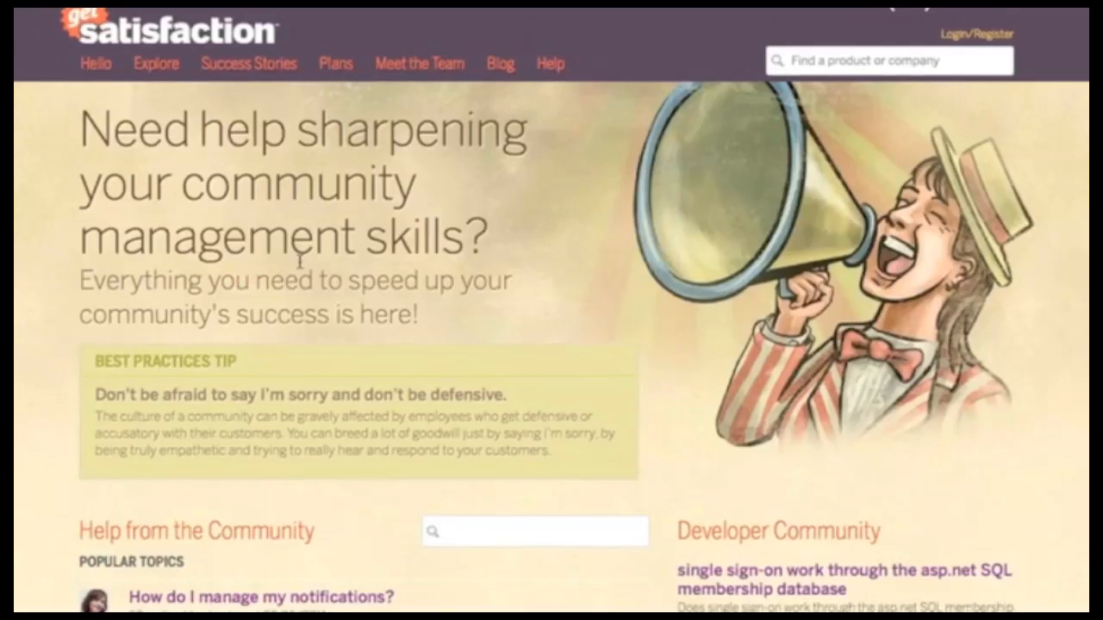
pyautogui.scroll(-3)
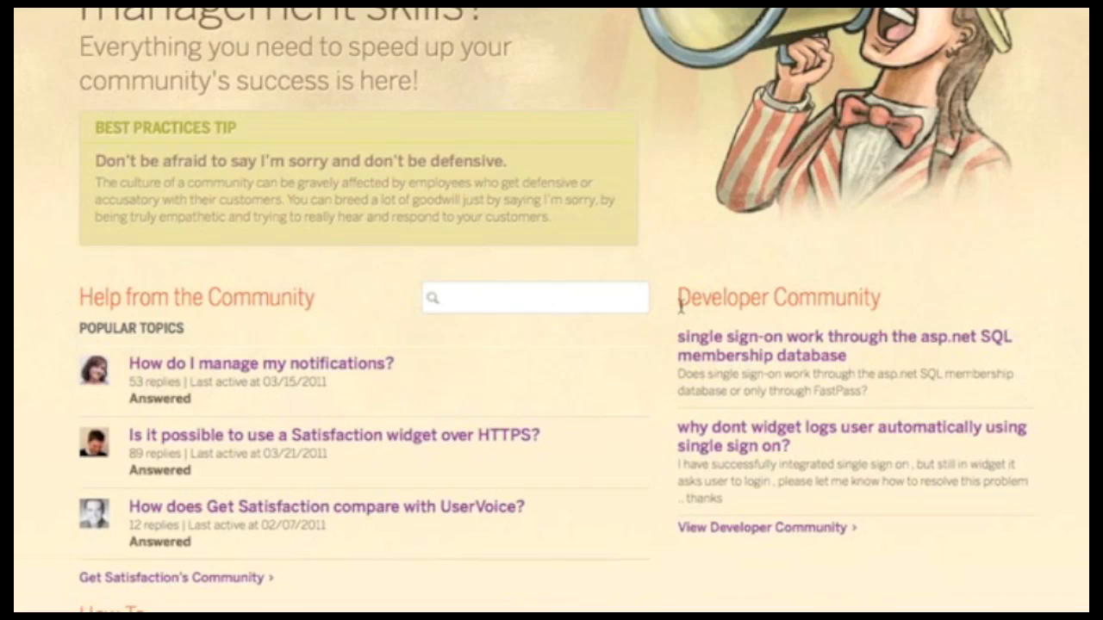
pyautogui.moveTo(681, 309)
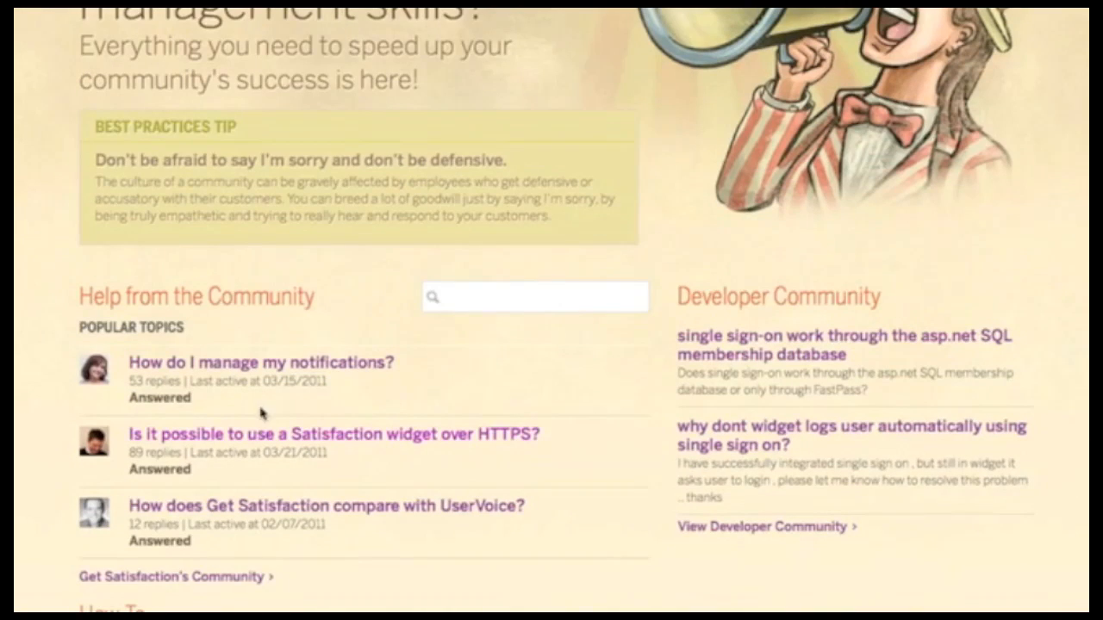
pyautogui.moveTo(679, 308)
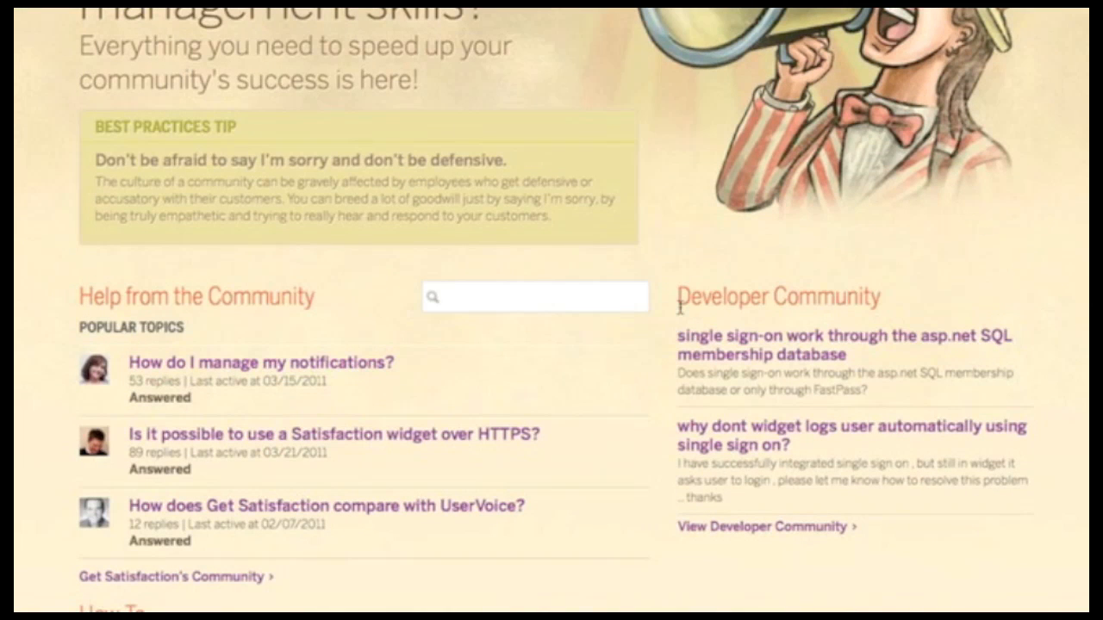
pyautogui.moveTo(860, 524)
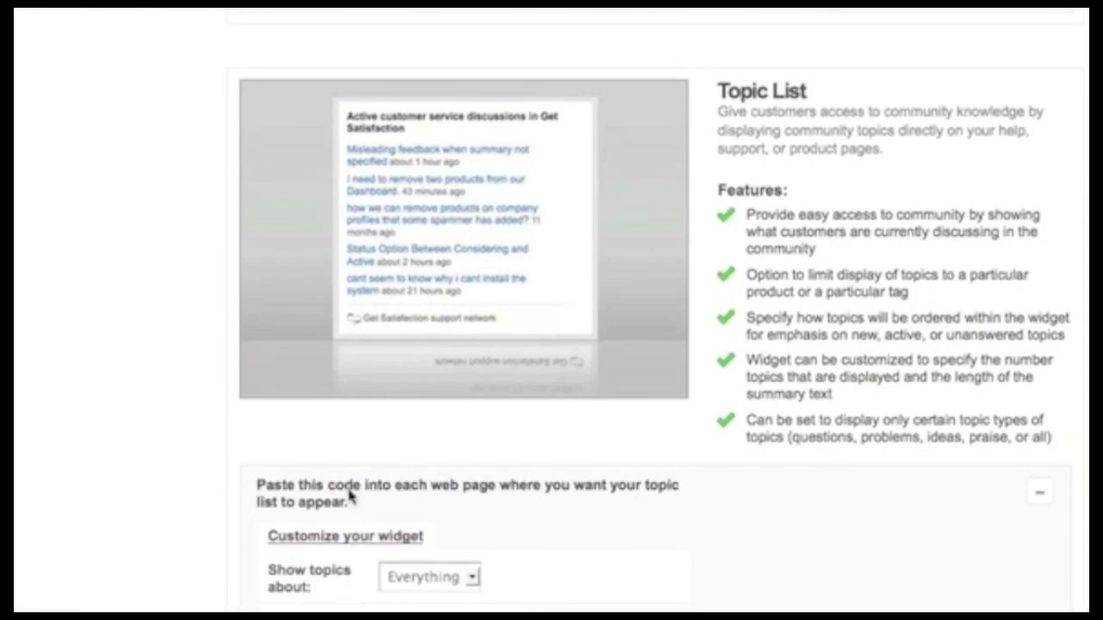
# Set the topic list to show only ideas about everything, ordered by Active, 3 topics, no summary
pyautogui.click(429, 269)
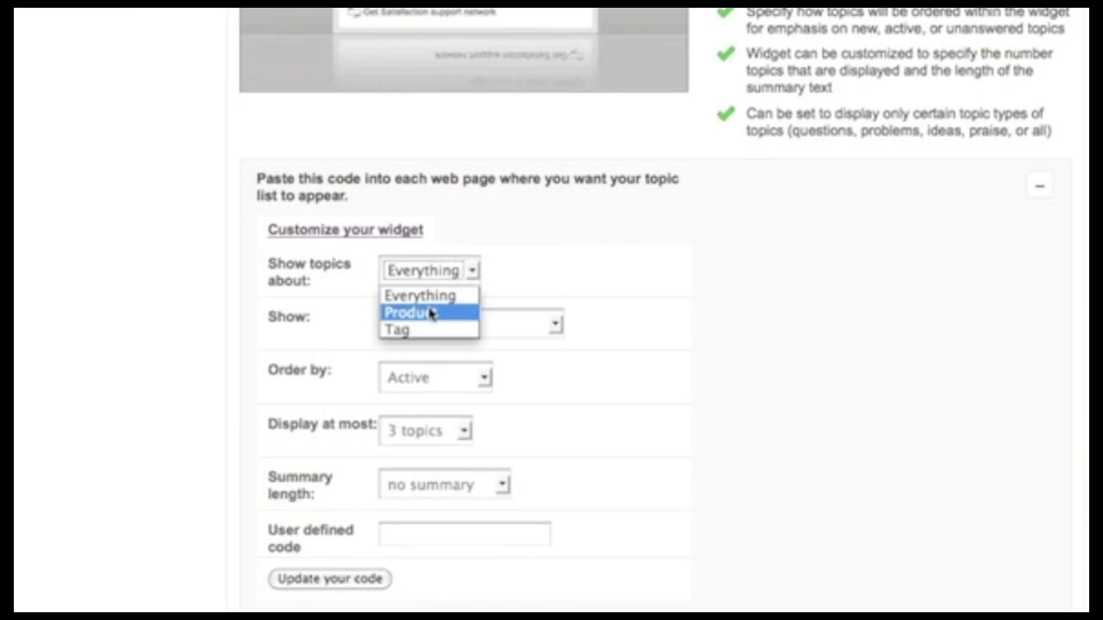
pyautogui.moveTo(420, 295)
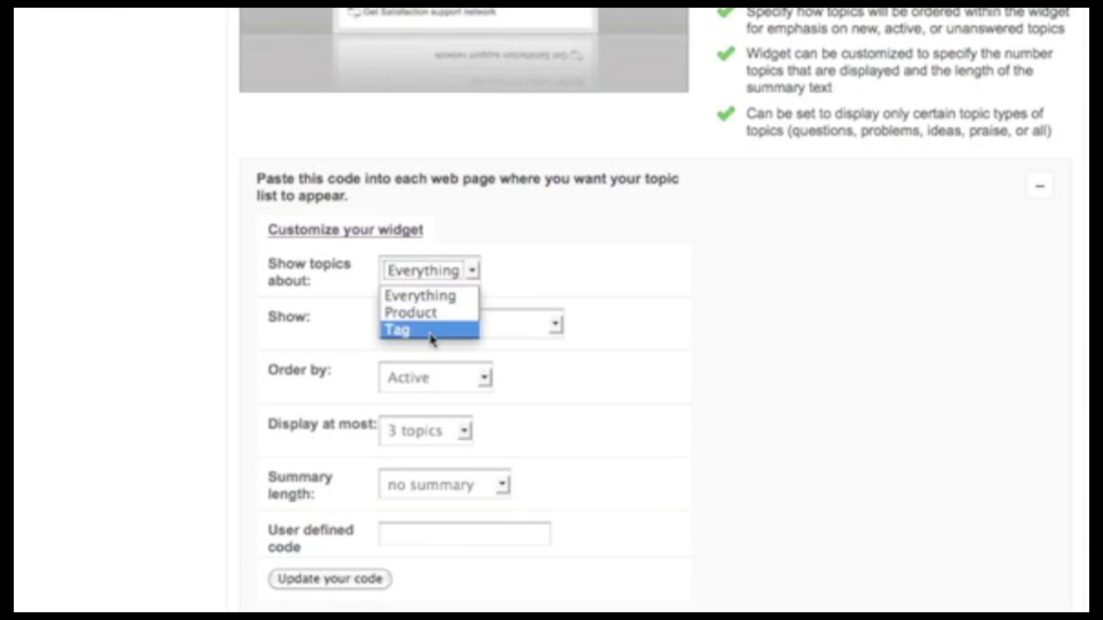
pyautogui.click(469, 324)
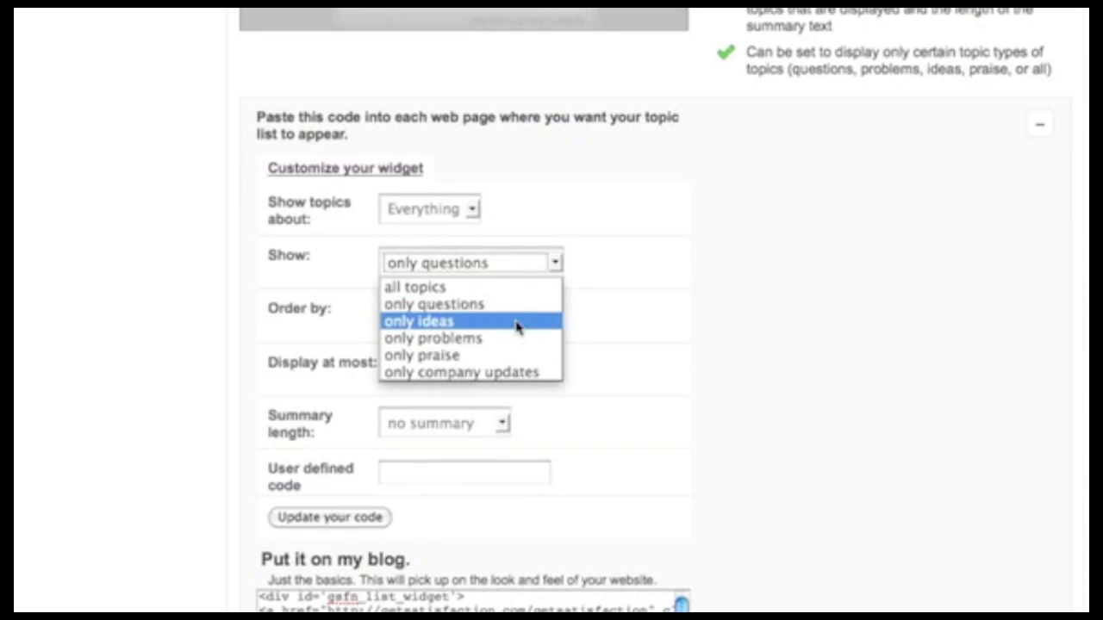
pyautogui.click(418, 321)
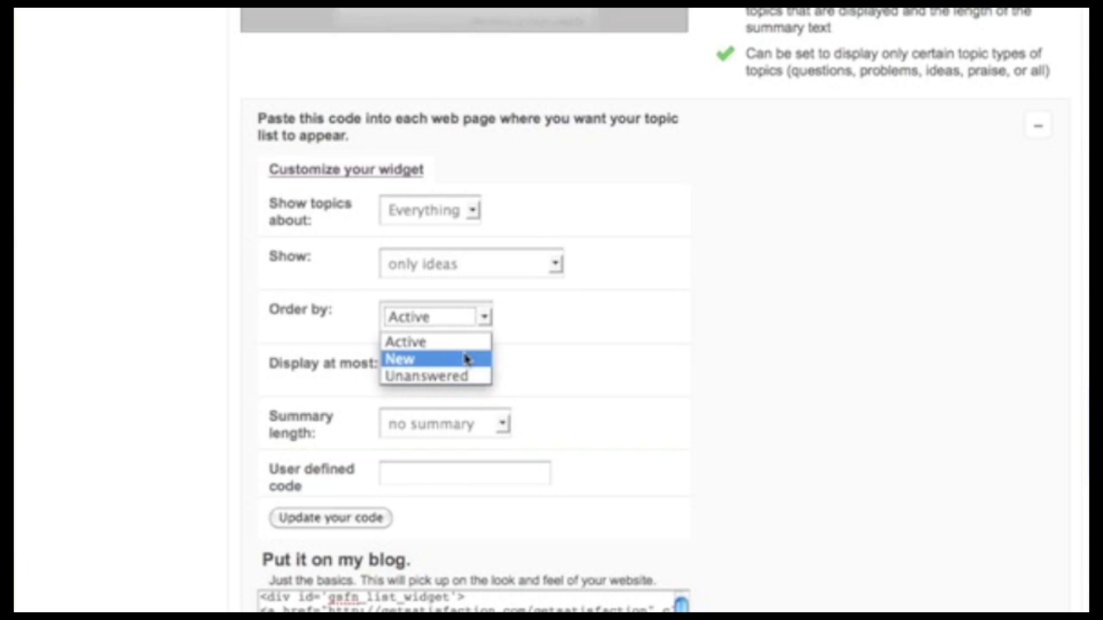
pyautogui.moveTo(469, 372)
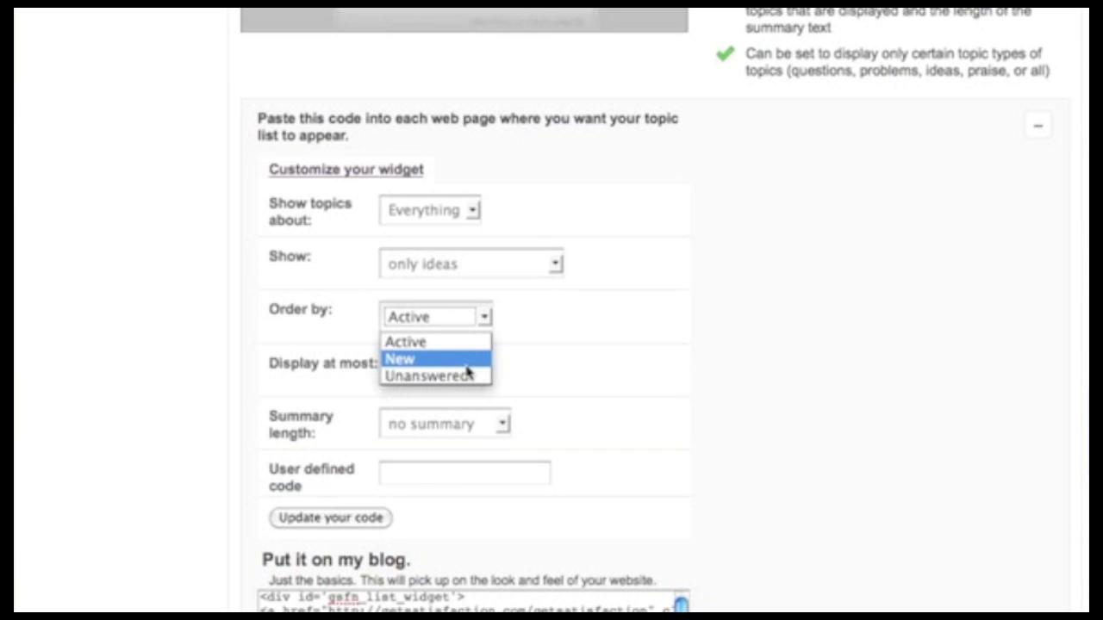
pyautogui.moveTo(428, 376)
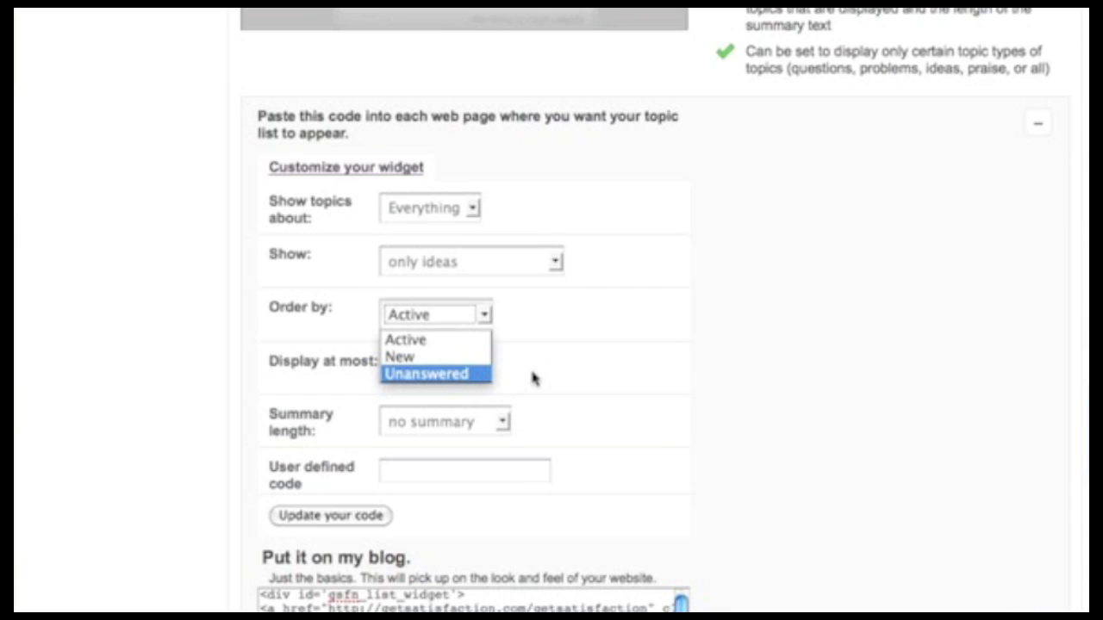
pyautogui.click(445, 421)
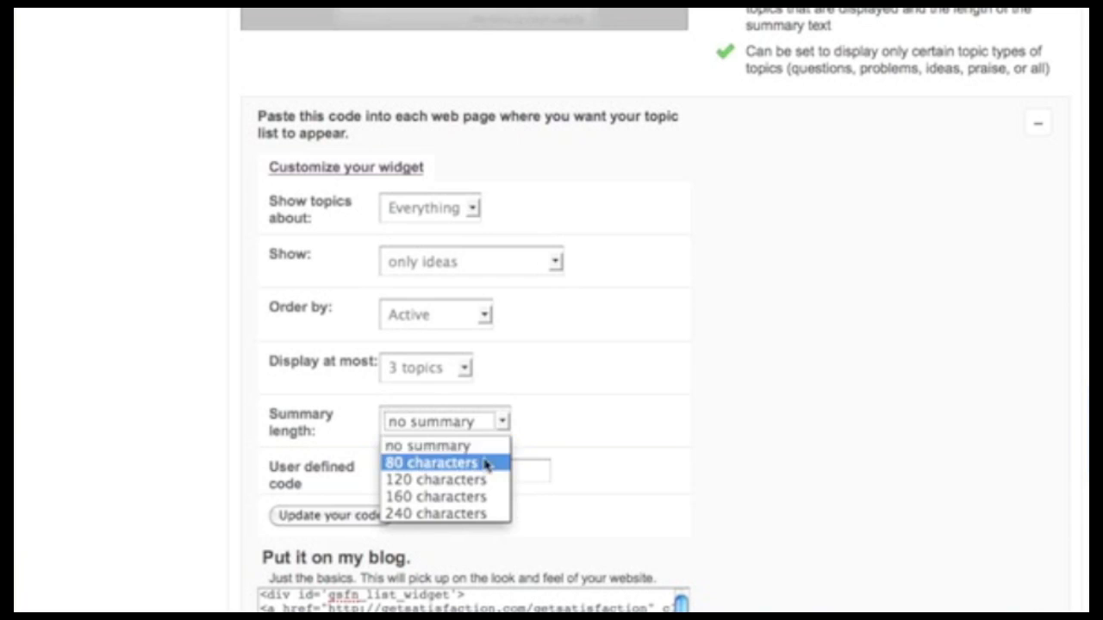
pyautogui.moveTo(434, 479)
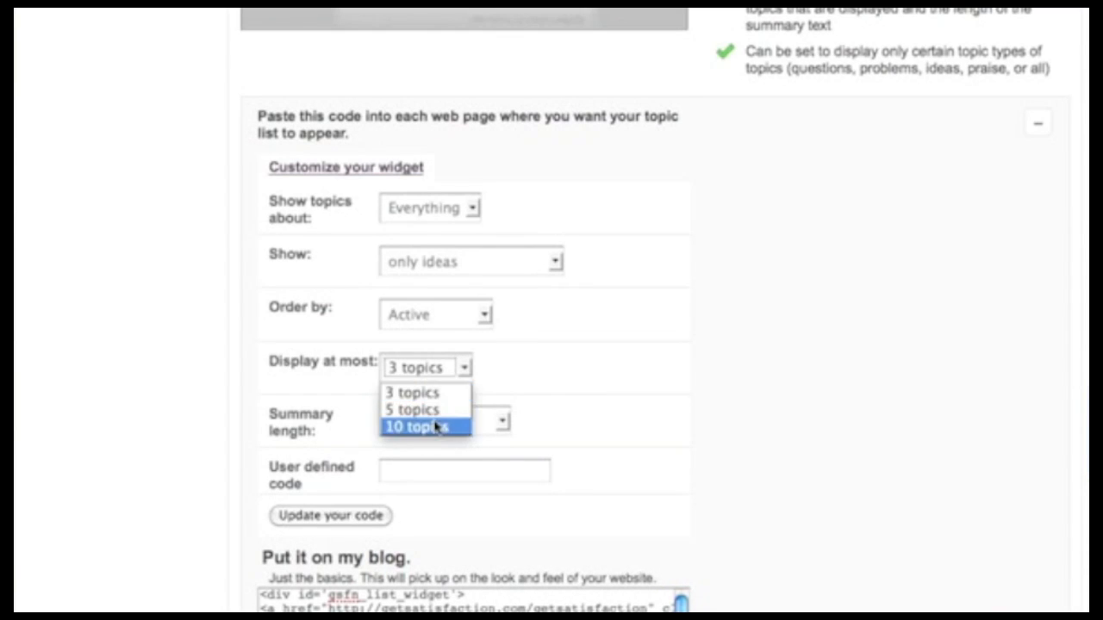
pyautogui.moveTo(427, 393)
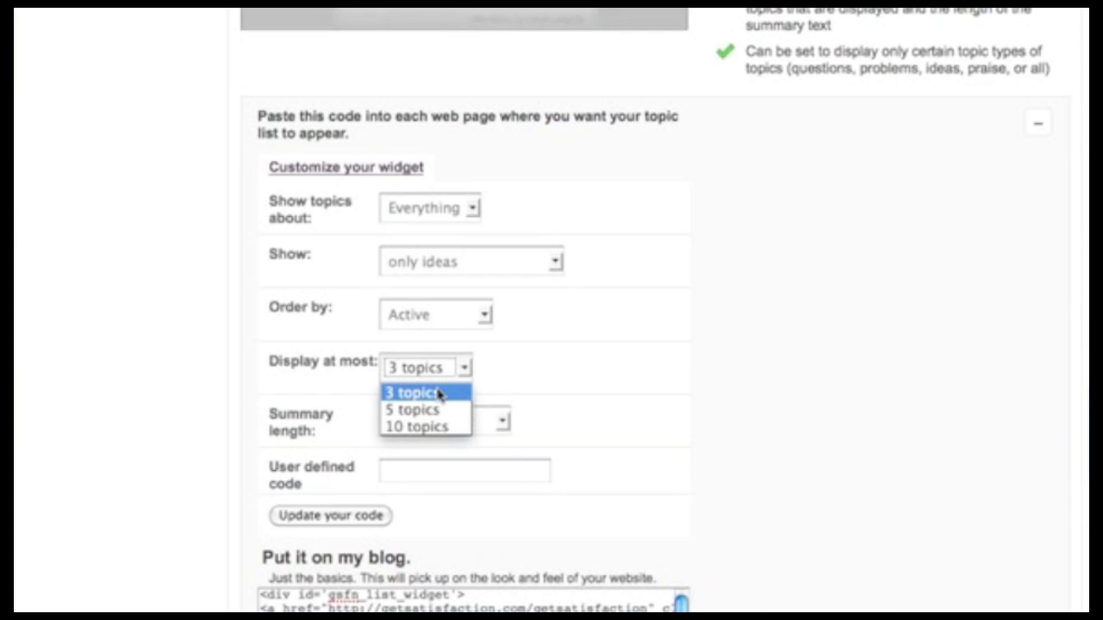
pyautogui.click(417, 393)
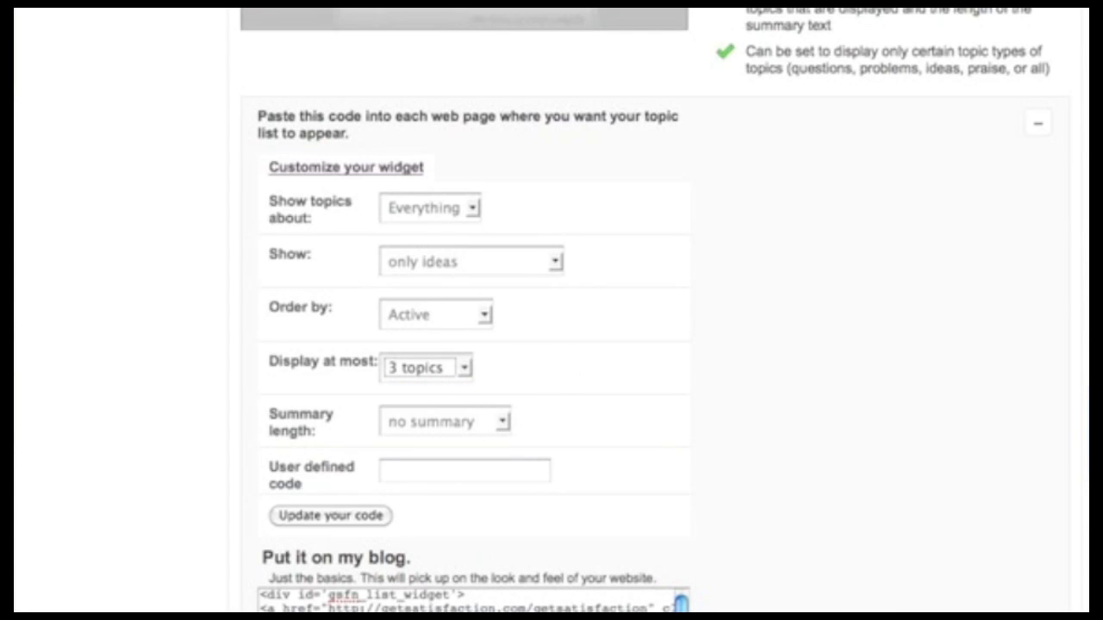
pyautogui.scroll(-3)
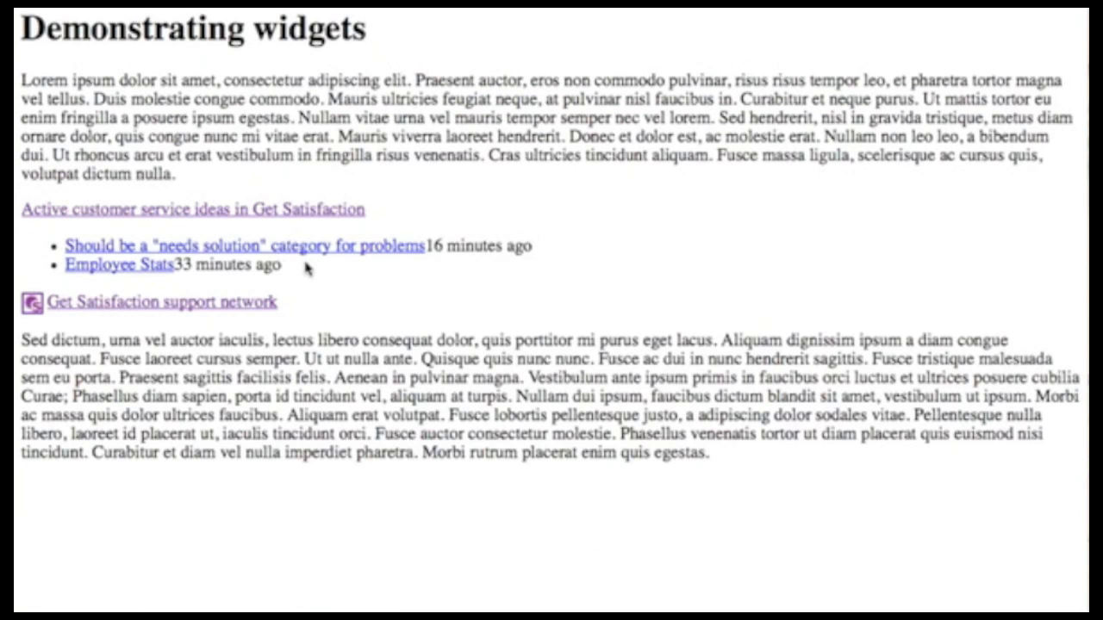
pyautogui.moveTo(397, 272)
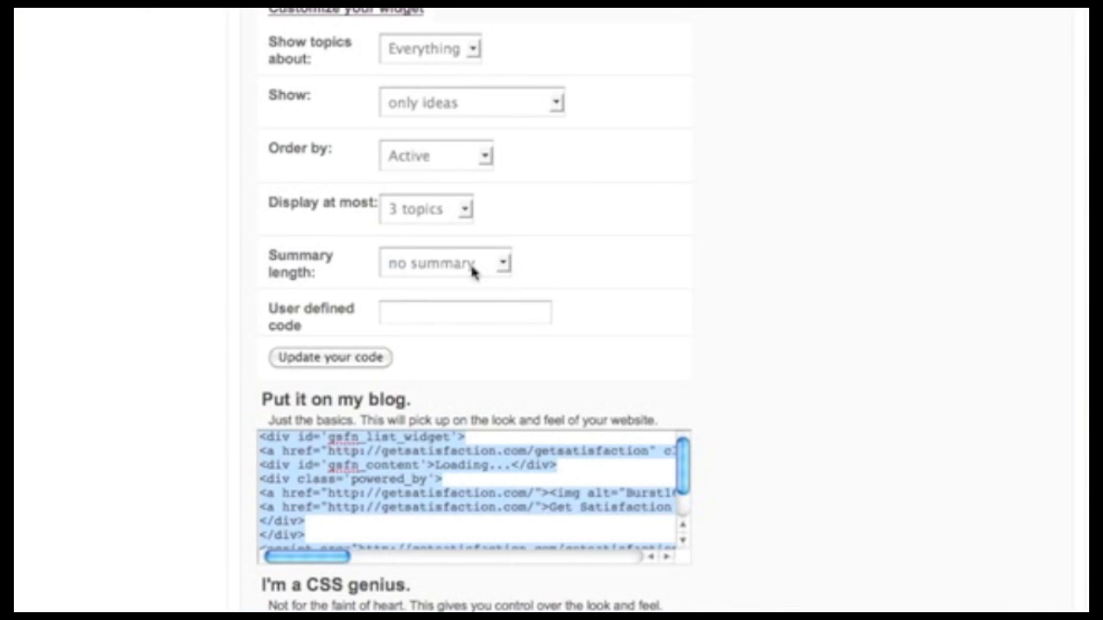
# Reload the test page so the topic list widget shows active customer service ideas
pyautogui.click(445, 262)
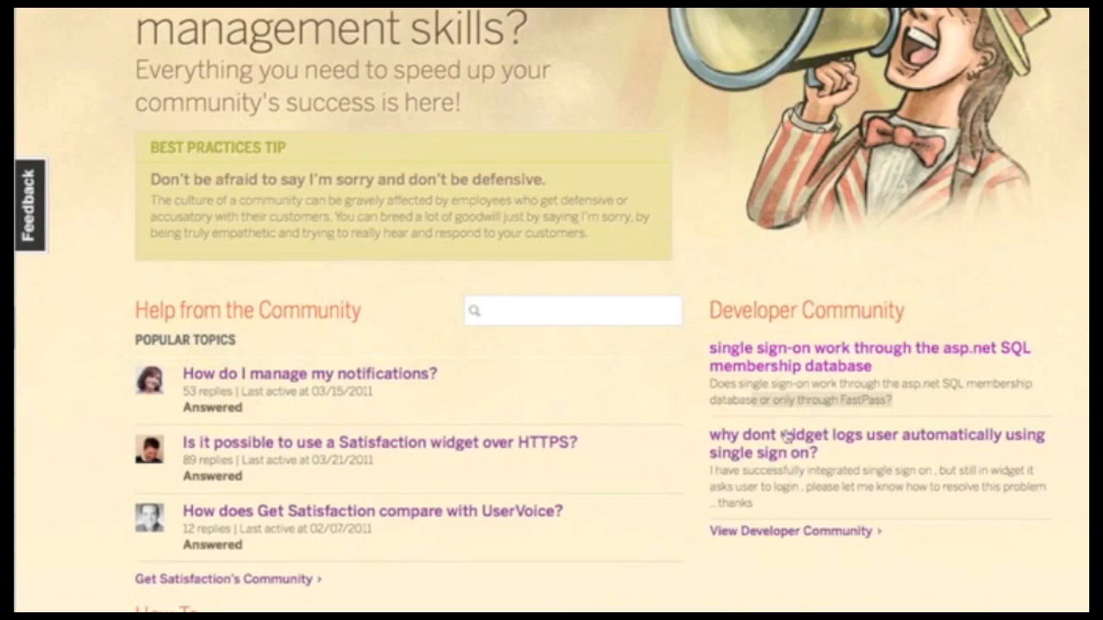
pyautogui.moveTo(945, 509)
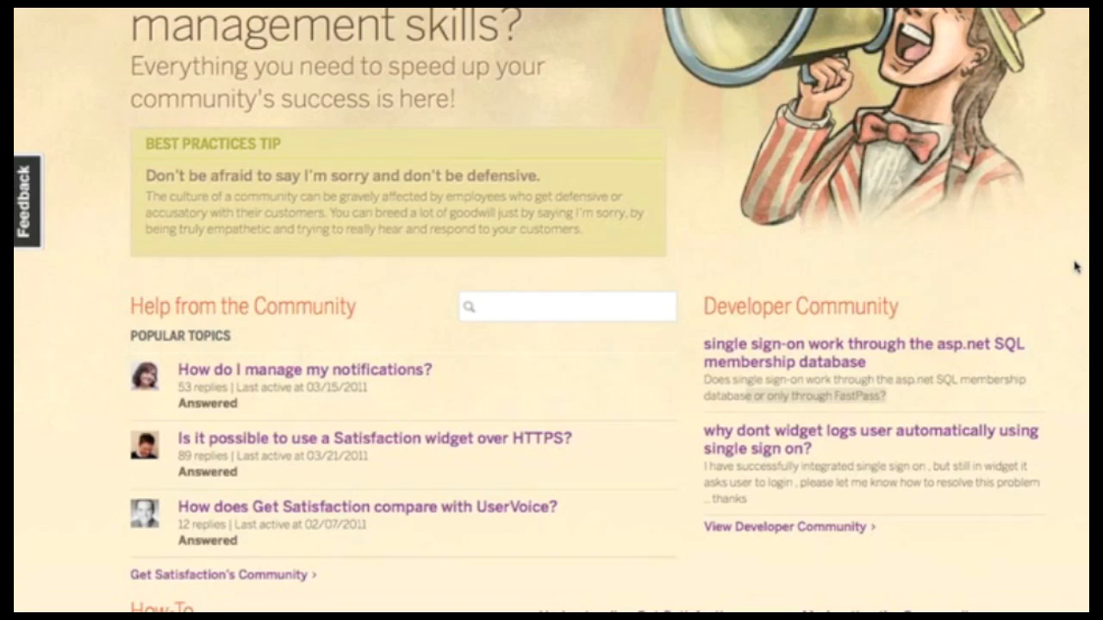
pyautogui.scroll(-3)
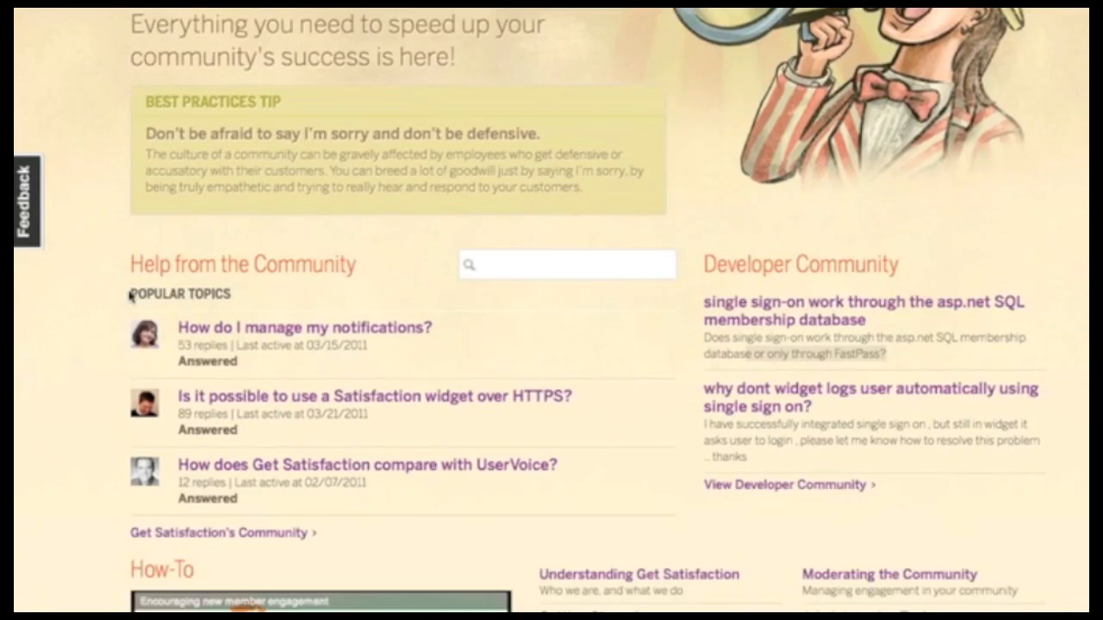
pyautogui.moveTo(331, 507)
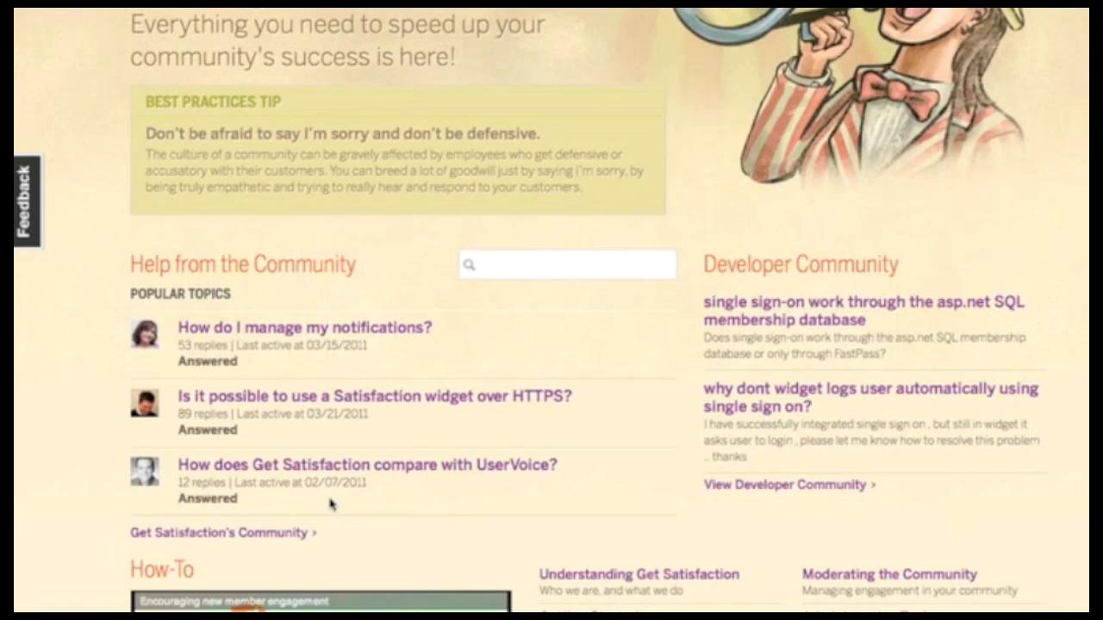
pyautogui.moveTo(786, 465)
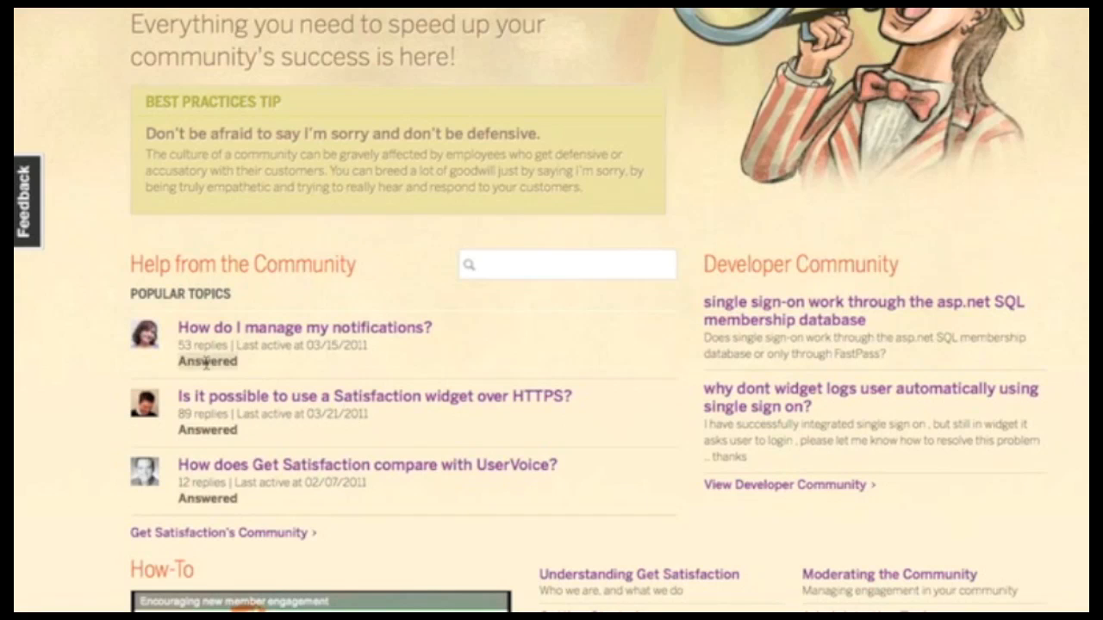
pyautogui.moveTo(255, 389)
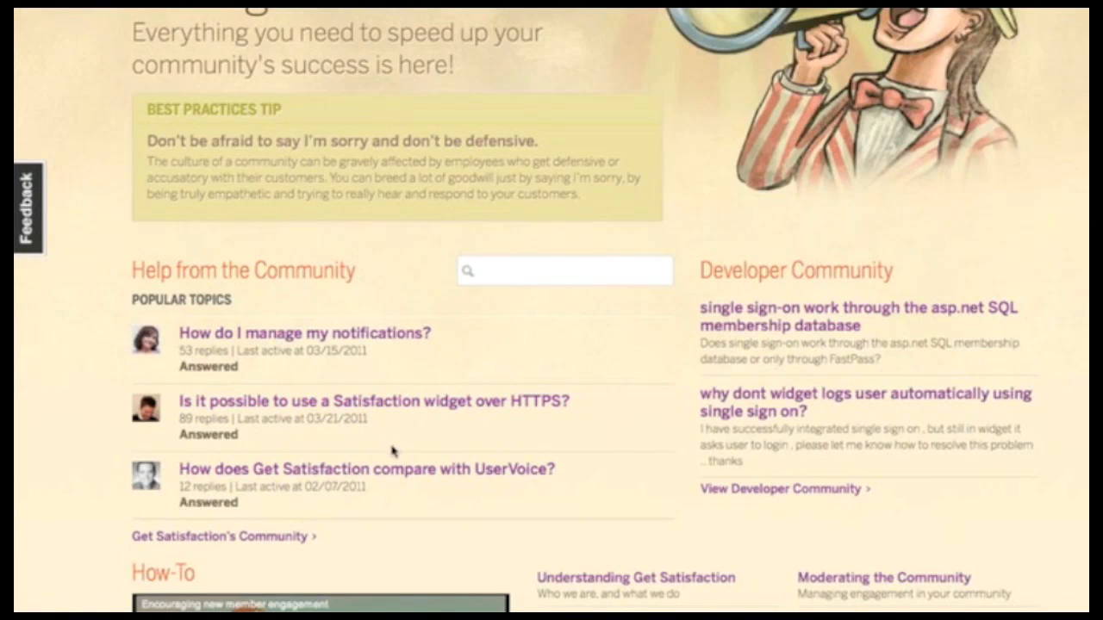
pyautogui.moveTo(569, 363)
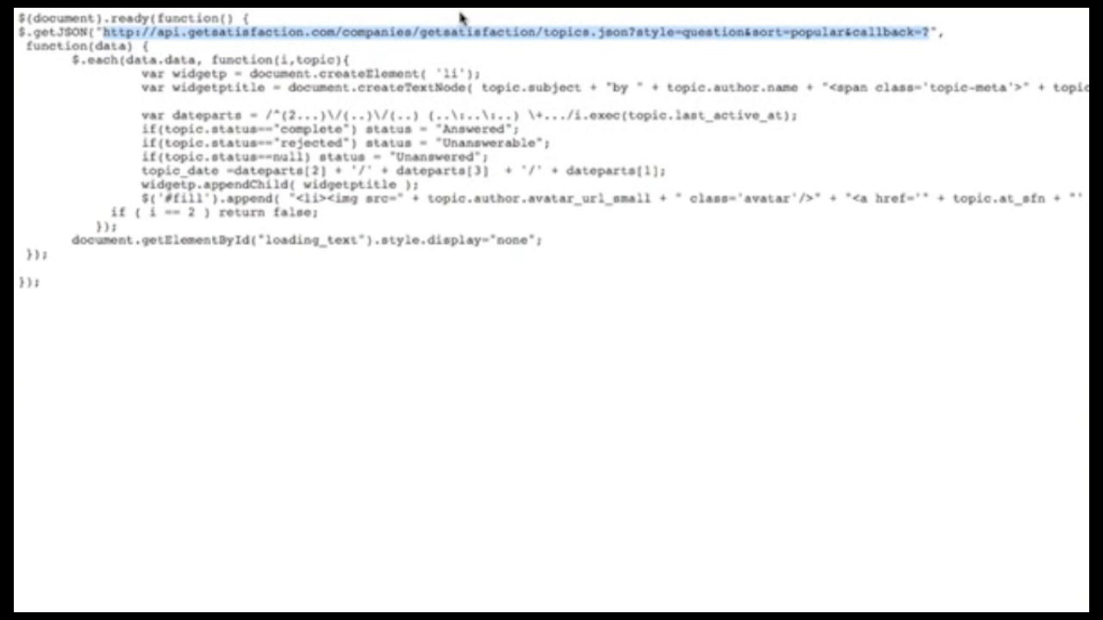
pyautogui.moveTo(386, 54)
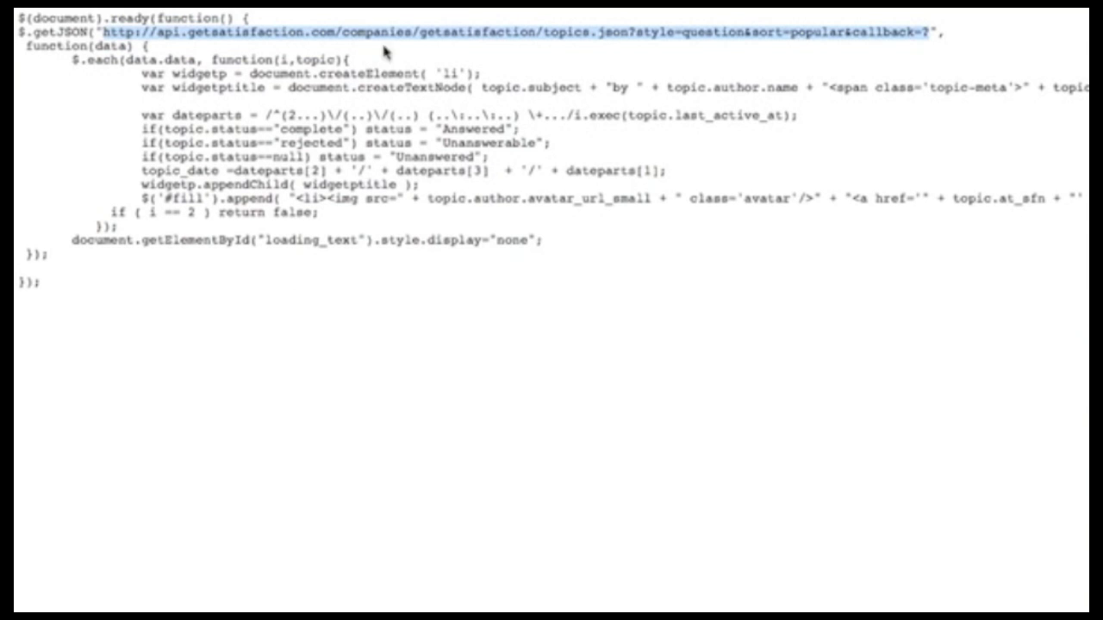